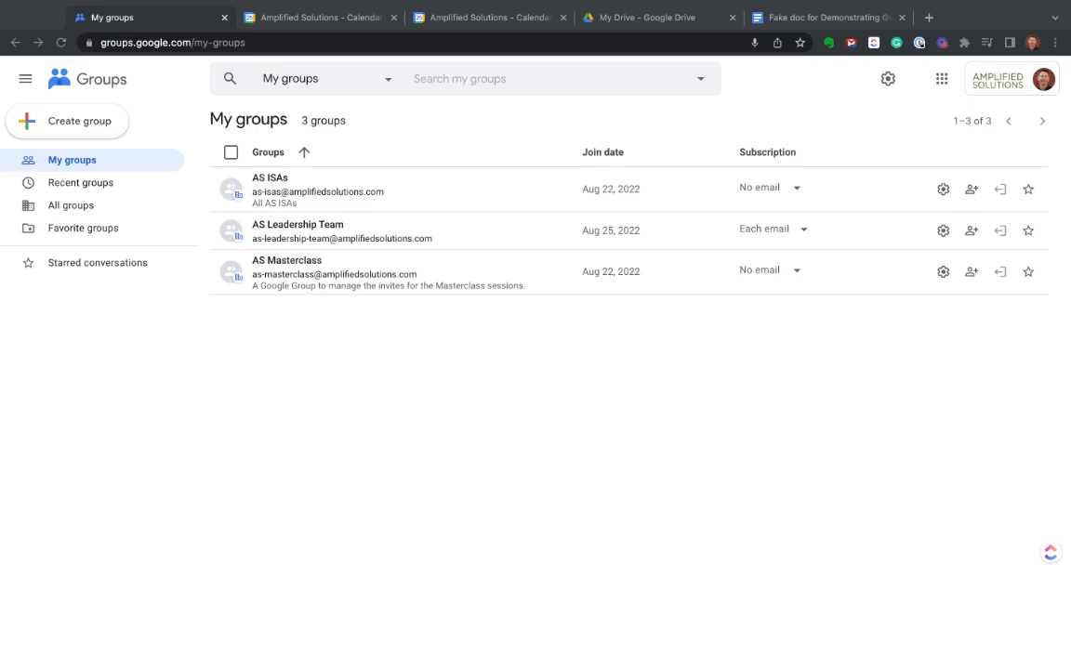
{"action": "mouse_move", "coordinate": [976, 100]}
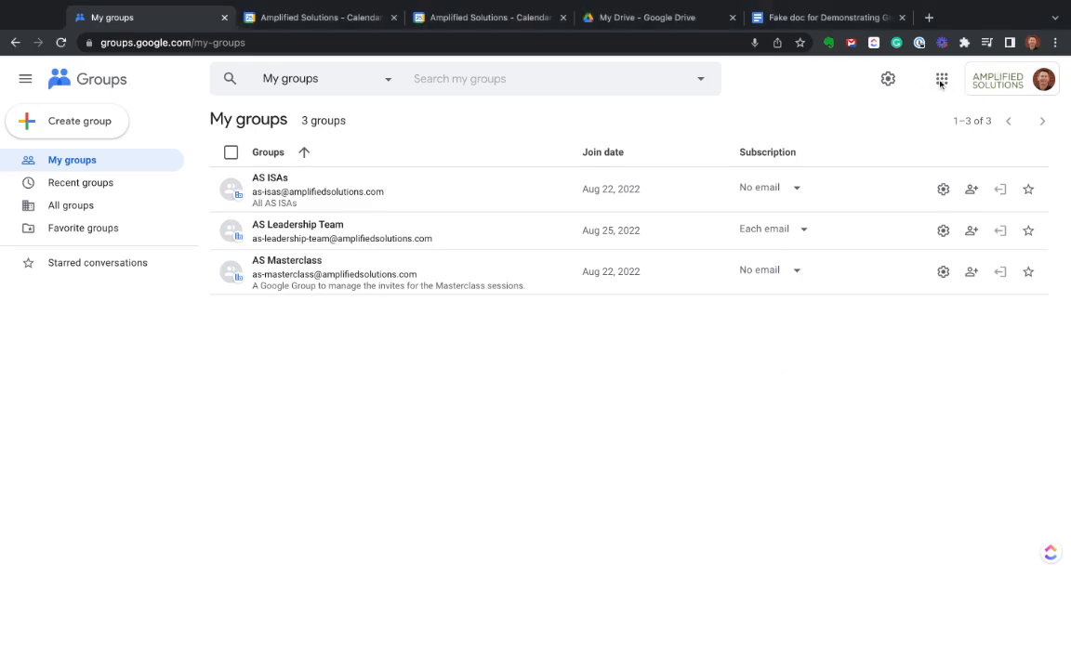
Open the Google apps launcher over the three-group list and scroll through the apps
{"action": "left_click", "coordinate": [940, 78]}
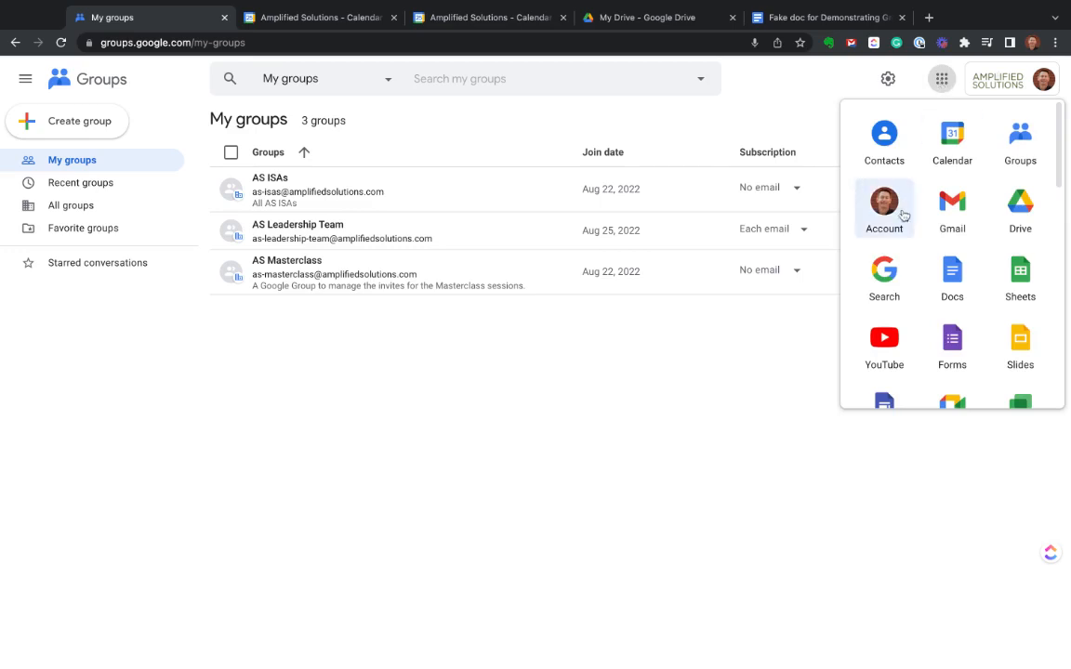
{"action": "mouse_move", "coordinate": [1019, 139]}
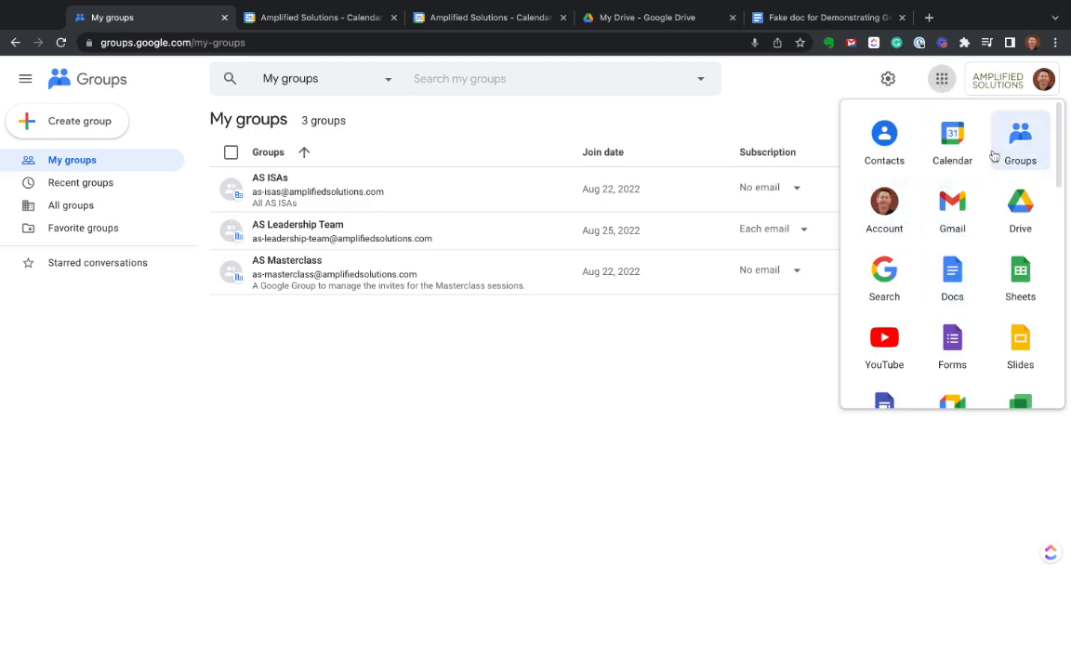
{"action": "mouse_move", "coordinate": [1020, 207]}
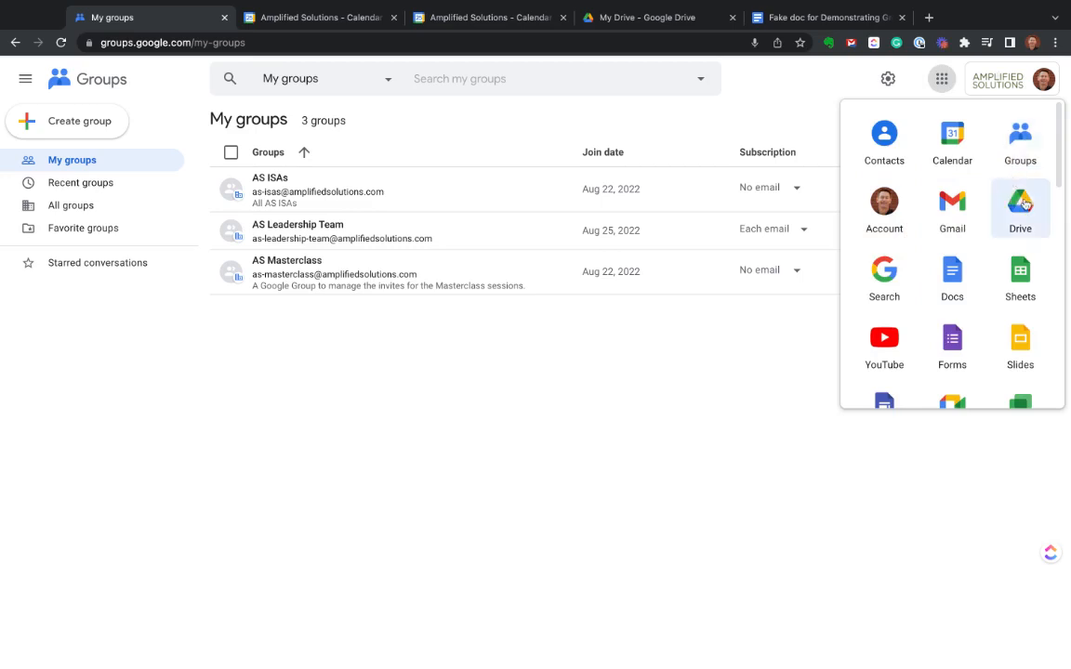
{"action": "scroll", "scroll_direction": "down", "scroll_amount": 3}
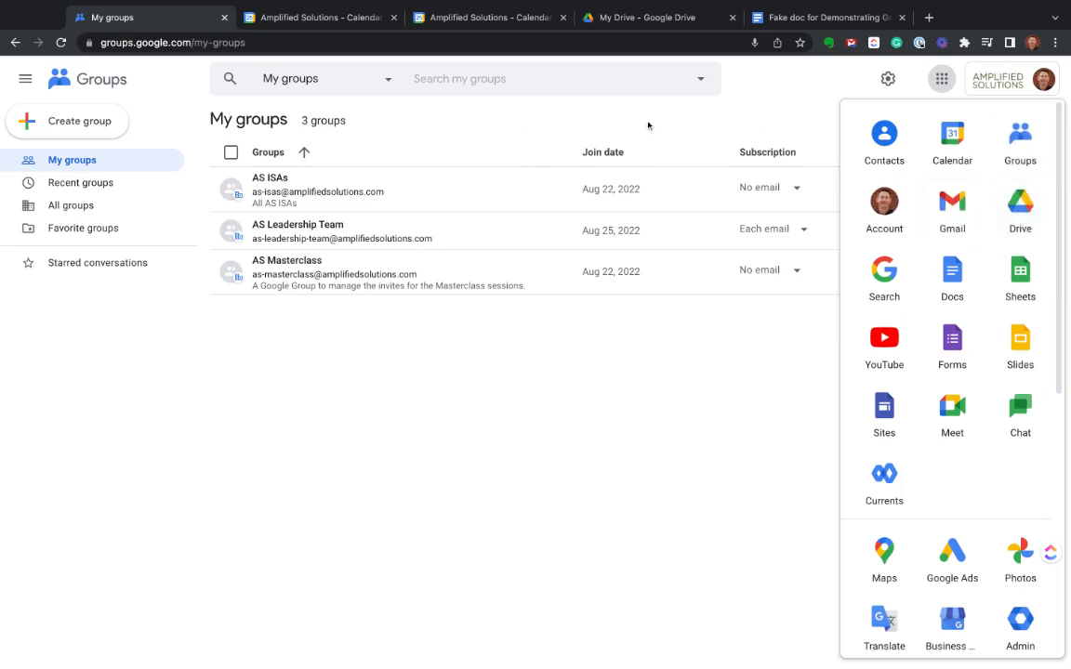
{"action": "mouse_move", "coordinate": [671, 127]}
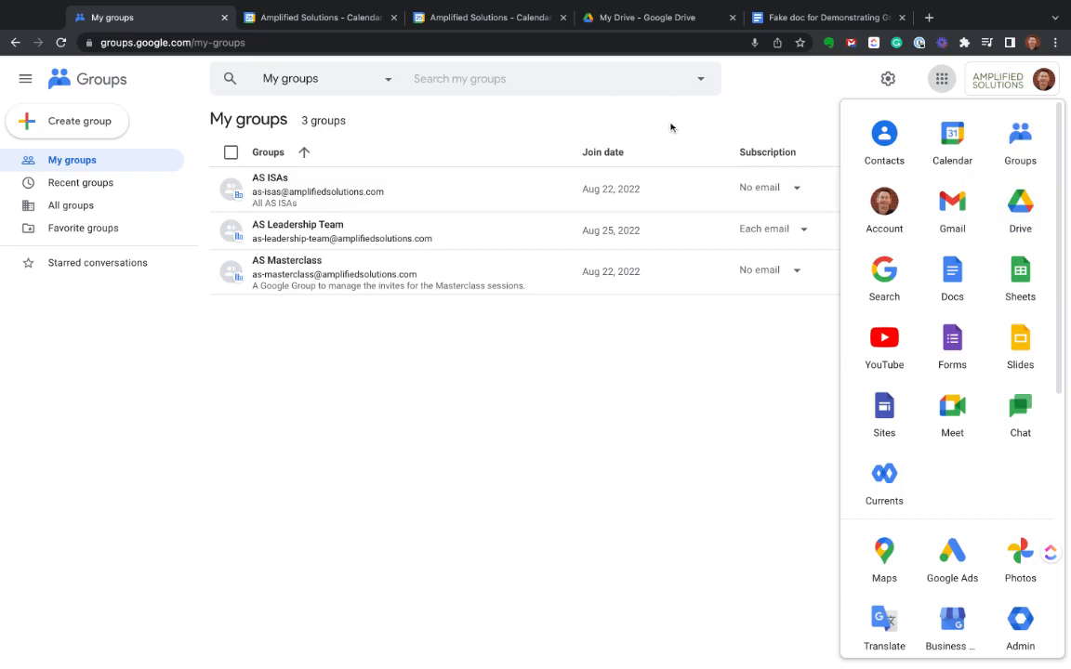
{"action": "mouse_move", "coordinate": [522, 141]}
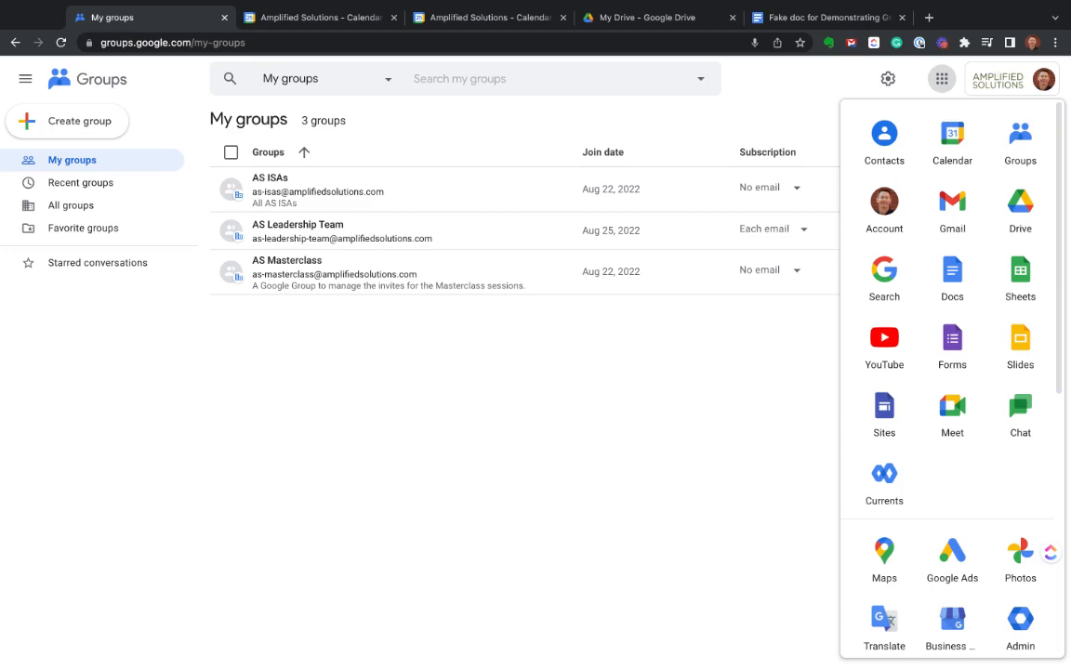
{"action": "mouse_move", "coordinate": [1020, 140]}
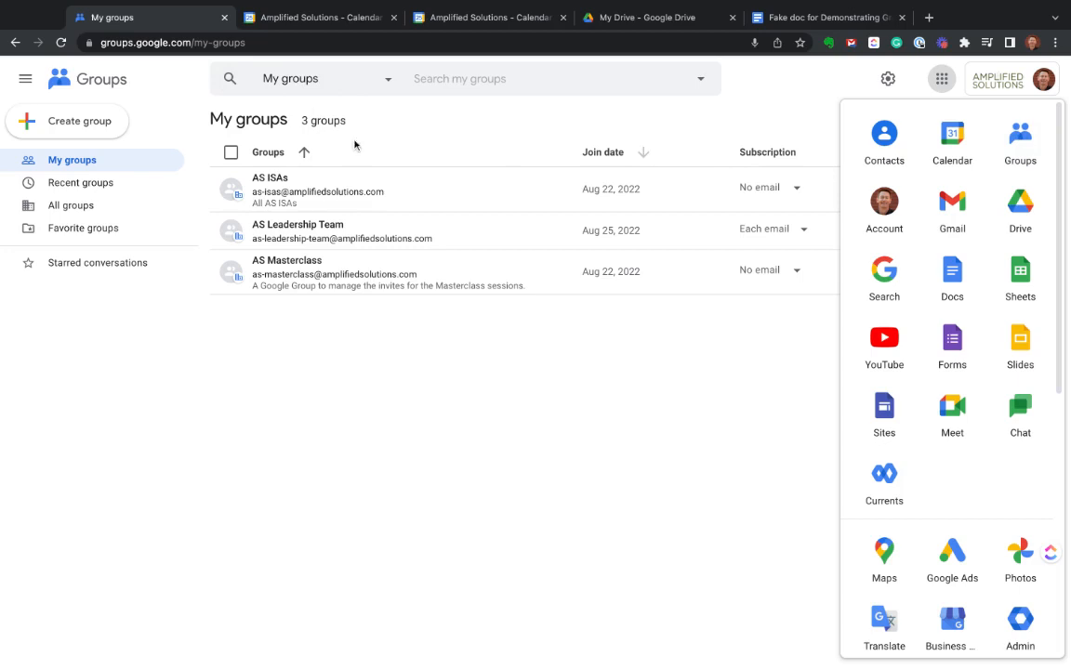
Fill in a new group: name 'Test Group', amplifiedsolutions.com domain, description 'Test!'
{"action": "left_click", "coordinate": [79, 121]}
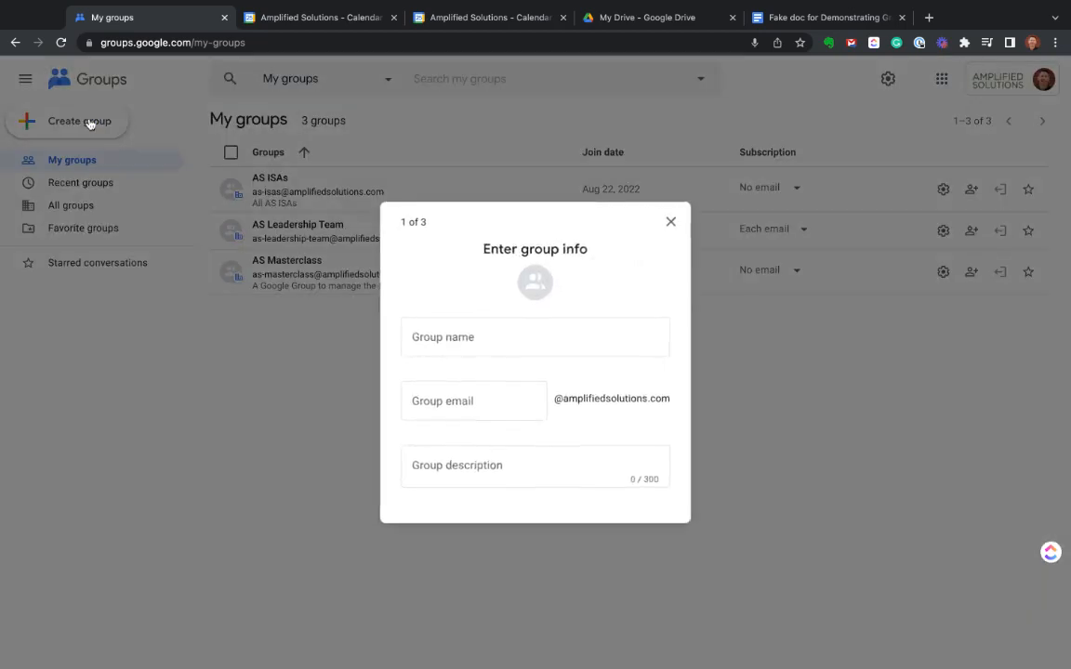
{"action": "type", "text": "T"}
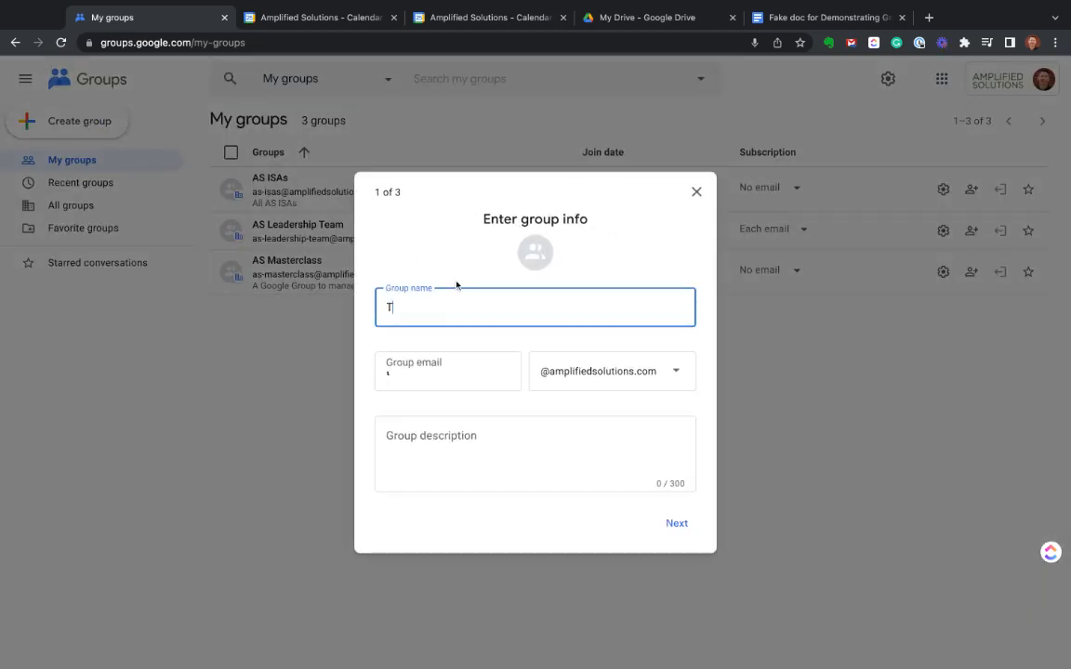
{"action": "type", "text": "est Grou"}
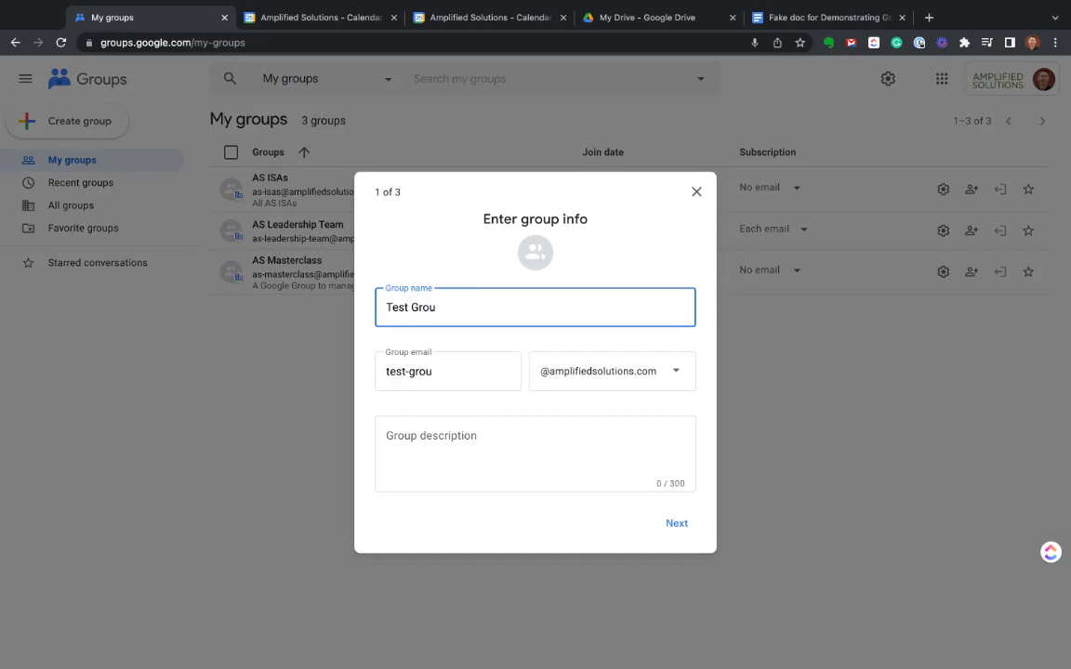
{"action": "type", "text": "p"}
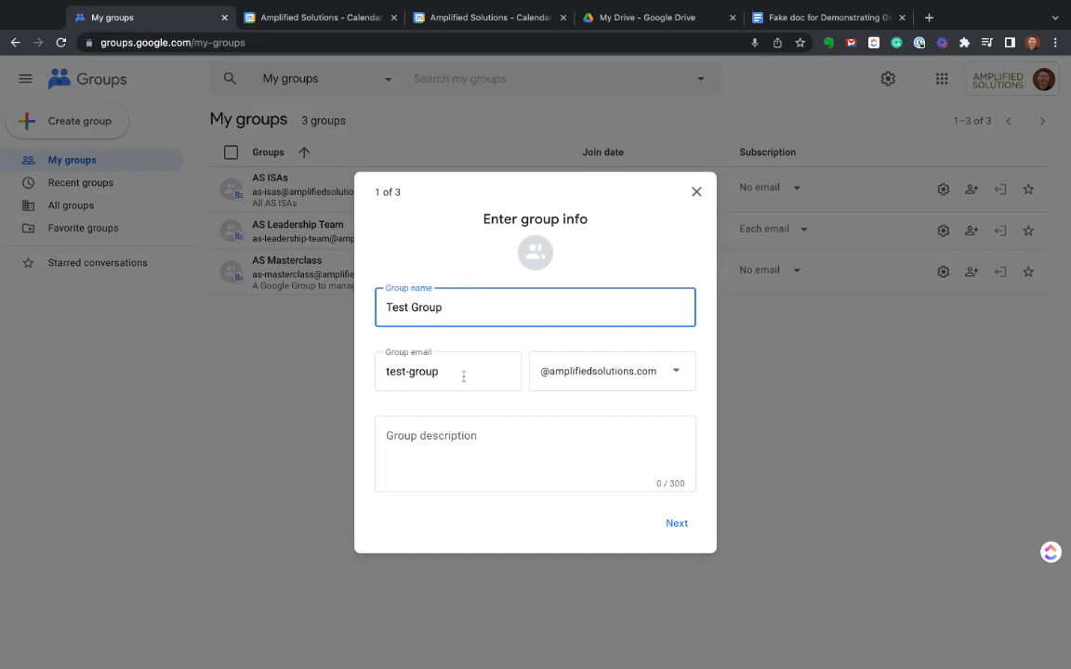
{"action": "mouse_move", "coordinate": [656, 385]}
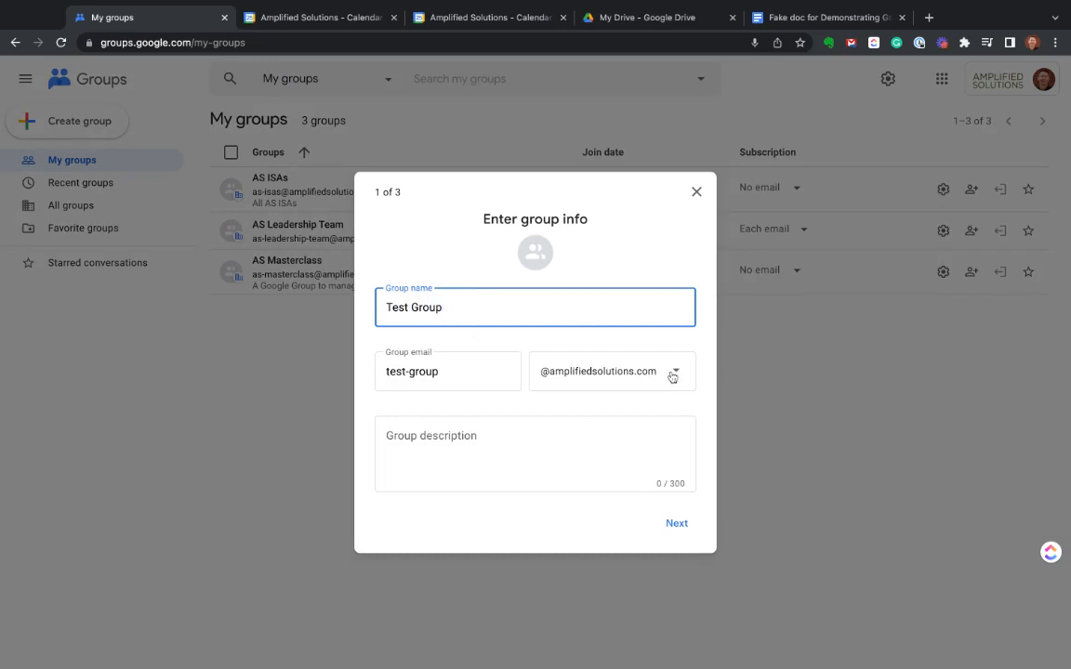
{"action": "left_click", "coordinate": [671, 377]}
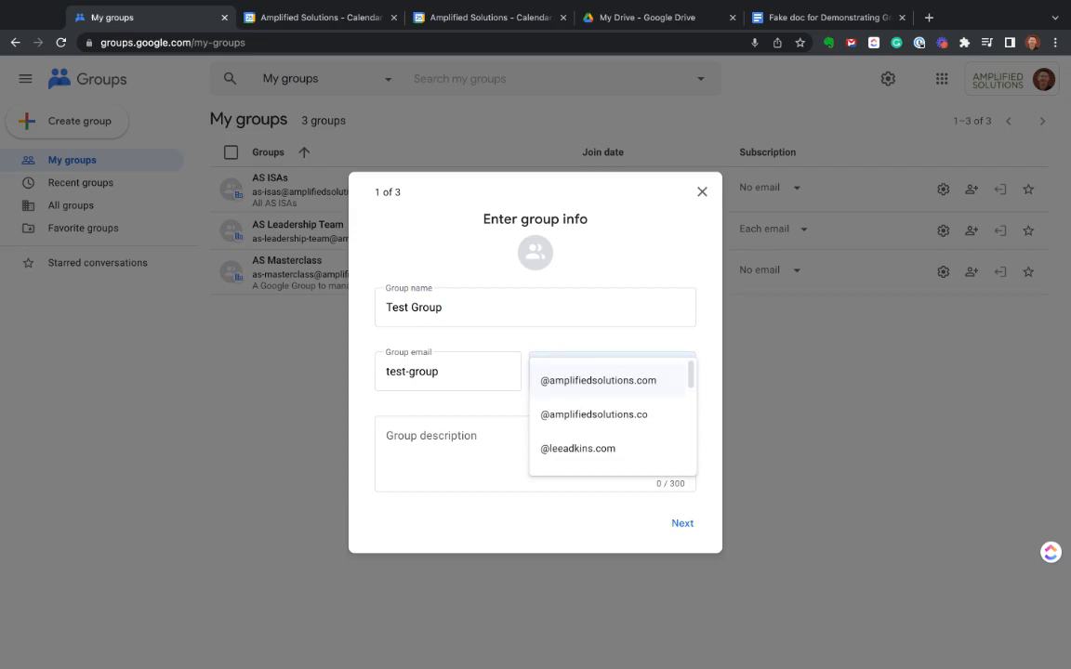
{"action": "left_click", "coordinate": [598, 380]}
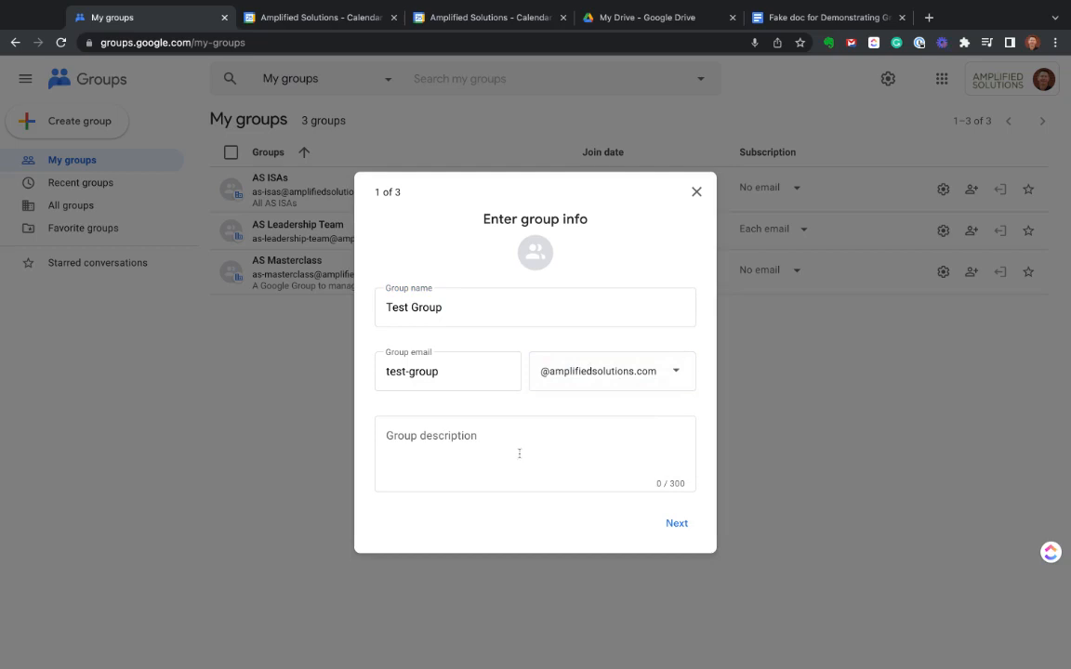
{"action": "type", "text": "Test!"}
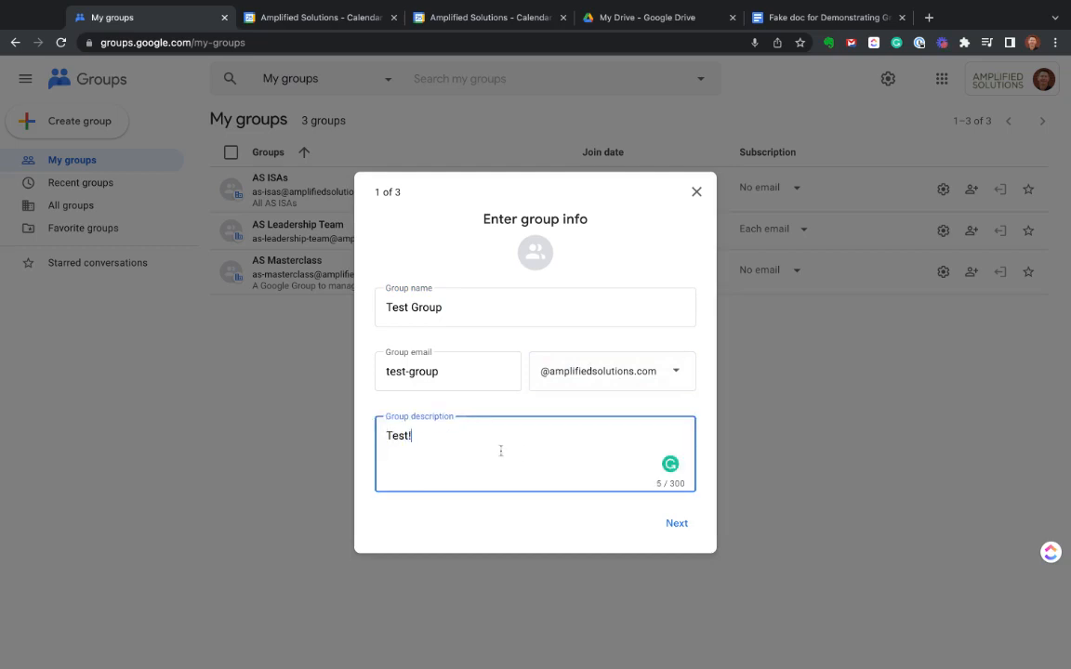
Reach the privacy step and keep 'Who can search for group' as Entire organization
{"action": "left_click", "coordinate": [676, 522]}
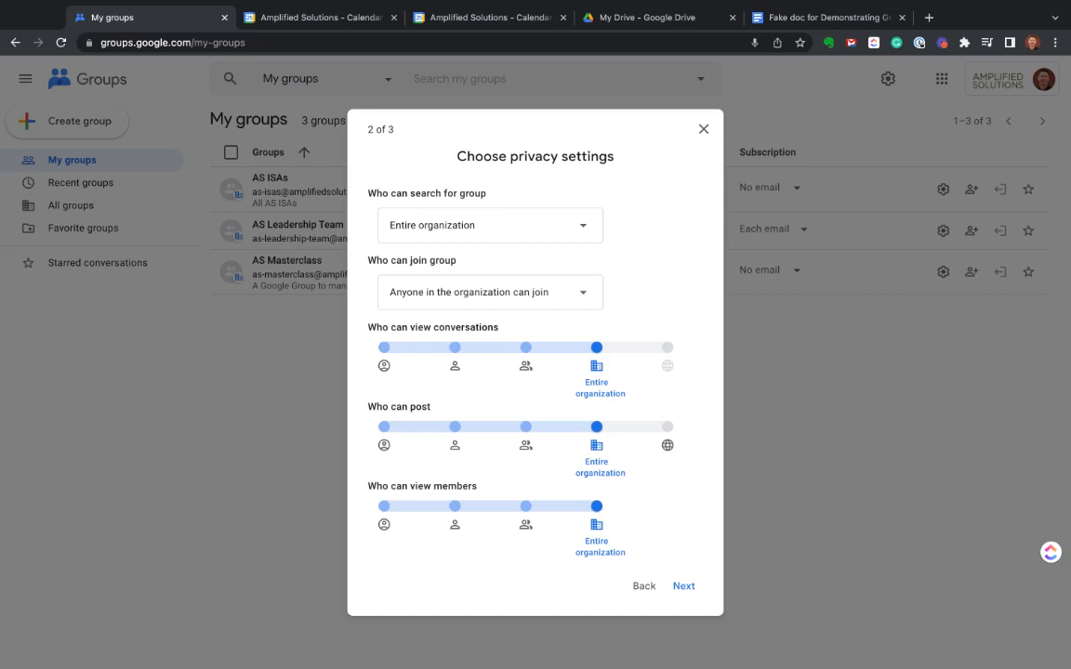
{"action": "mouse_move", "coordinate": [864, 69]}
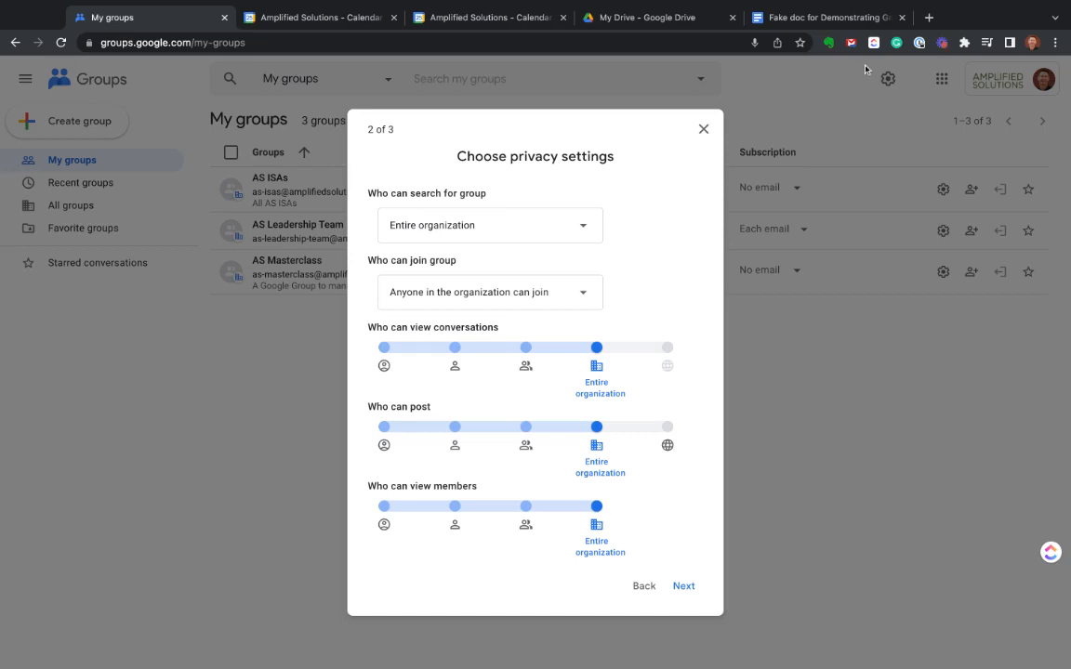
{"action": "mouse_move", "coordinate": [567, 214]}
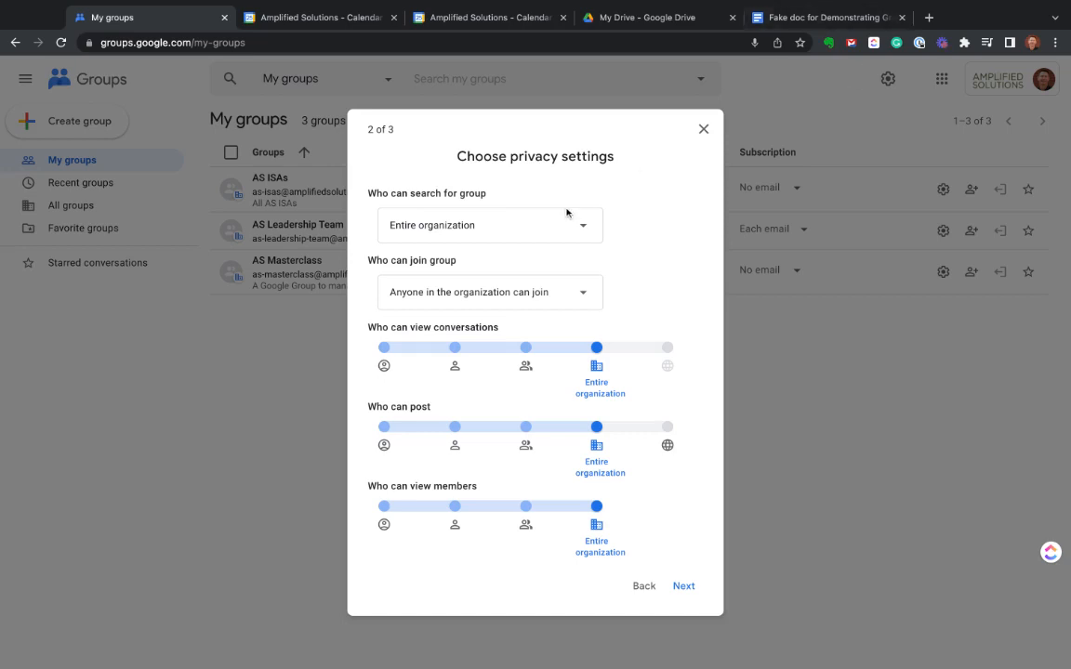
{"action": "mouse_move", "coordinate": [663, 245]}
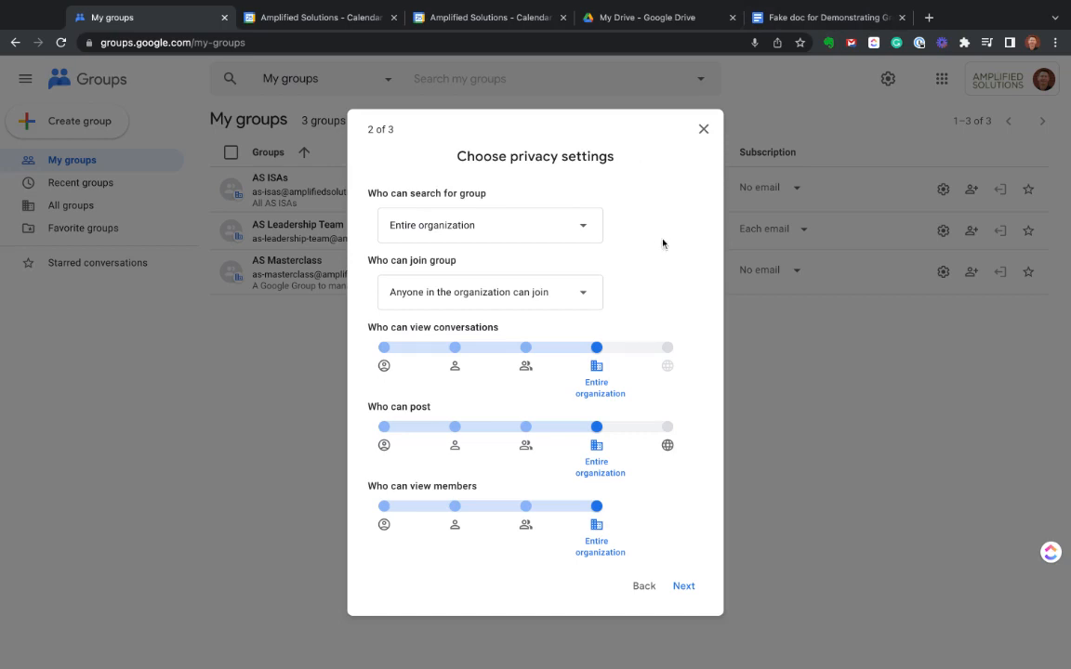
{"action": "mouse_move", "coordinate": [582, 231]}
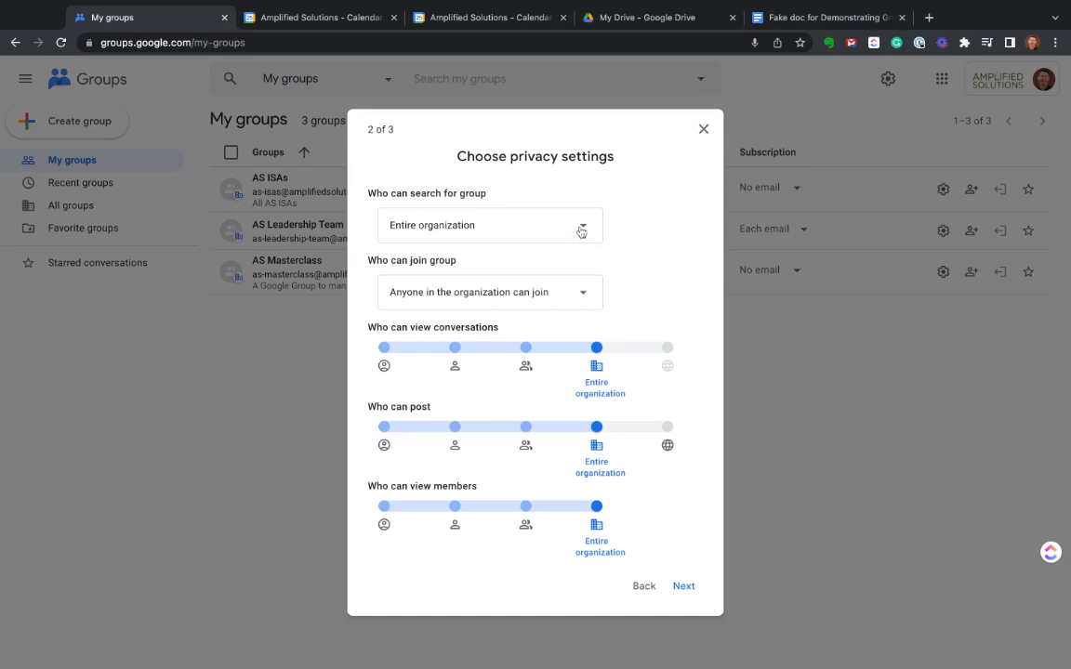
{"action": "left_click", "coordinate": [490, 225]}
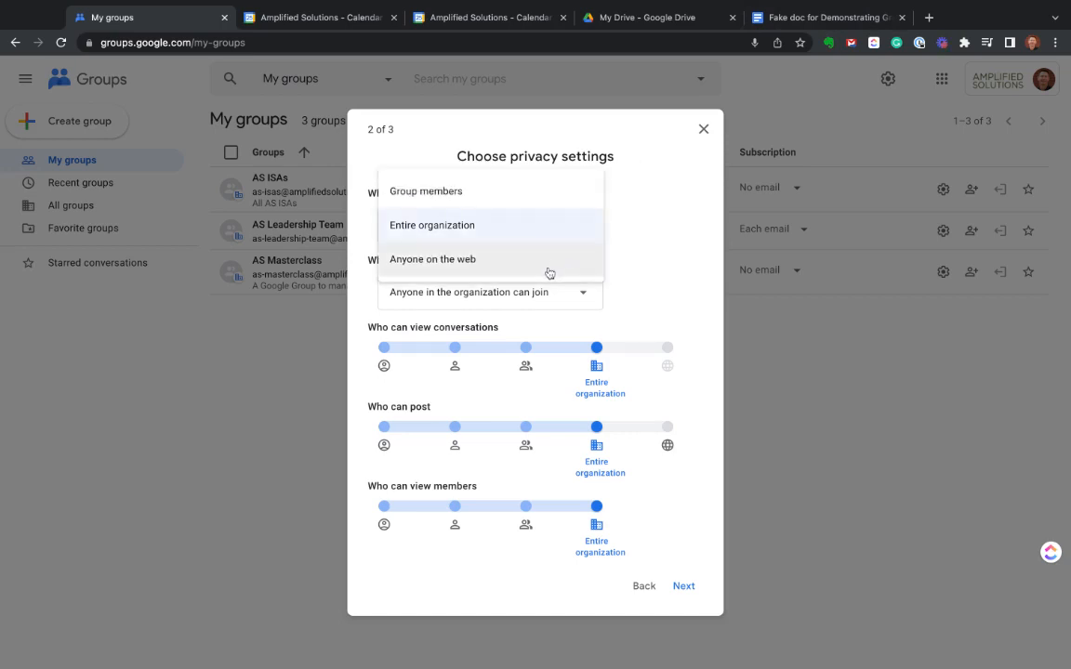
{"action": "left_click", "coordinate": [431, 225]}
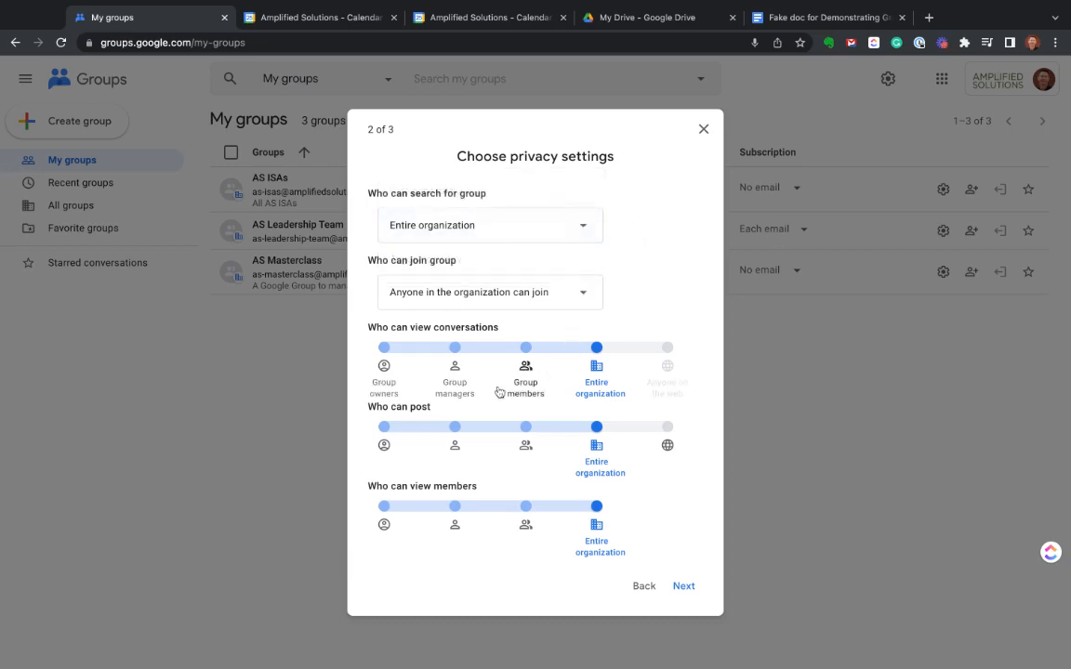
{"action": "mouse_move", "coordinate": [639, 498]}
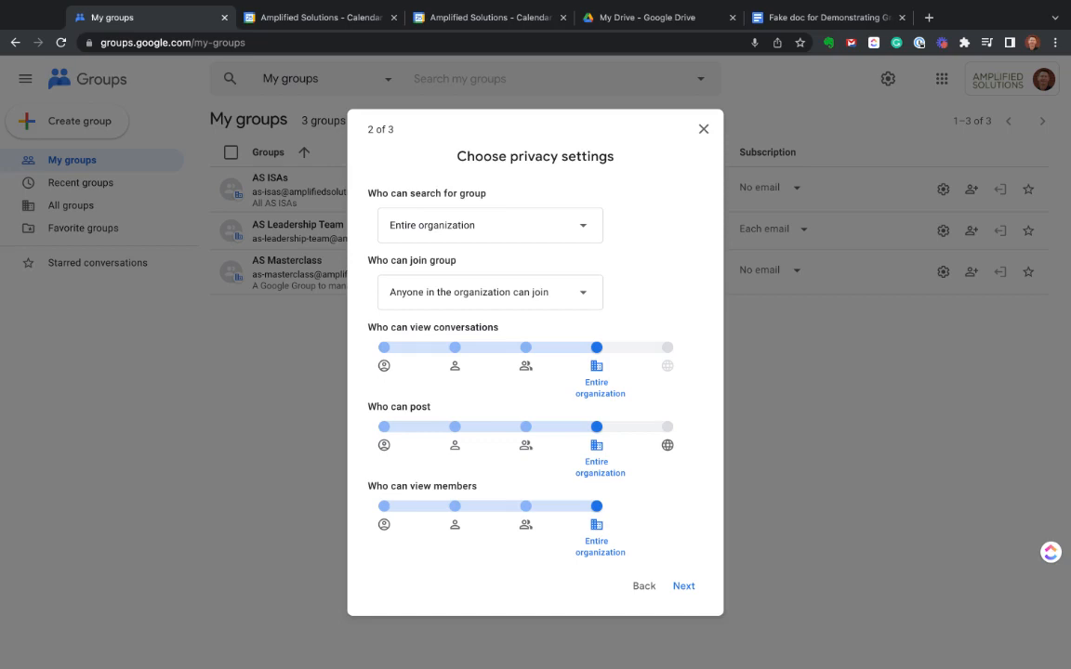
{"action": "mouse_move", "coordinate": [689, 564]}
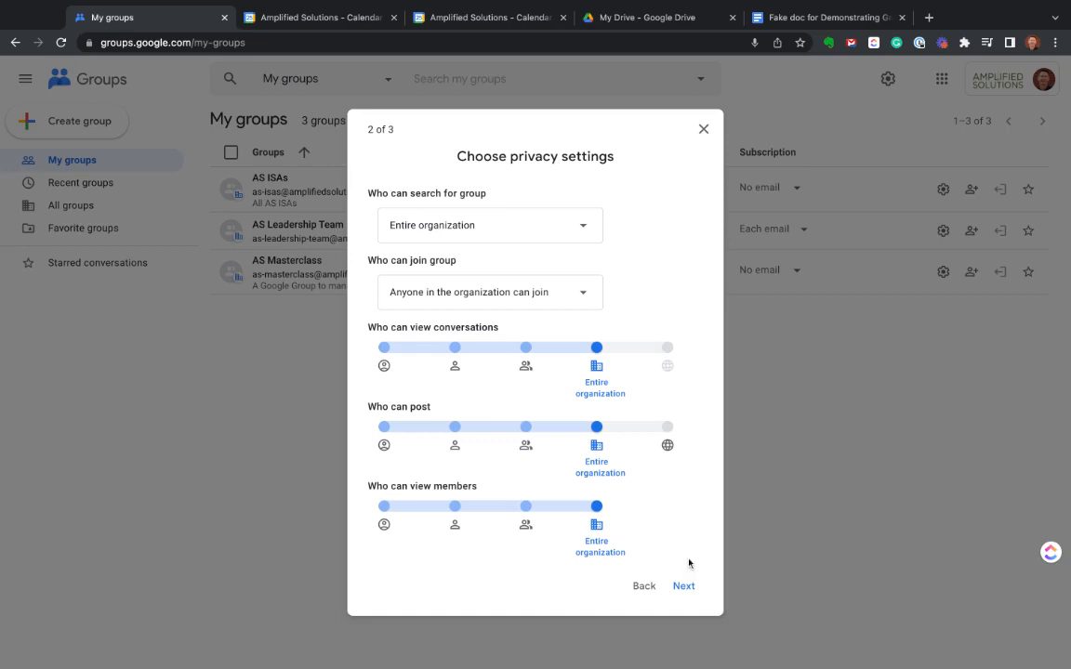
Accept the default privacy settings and continue to step 3, Add members
{"action": "left_click", "coordinate": [683, 586]}
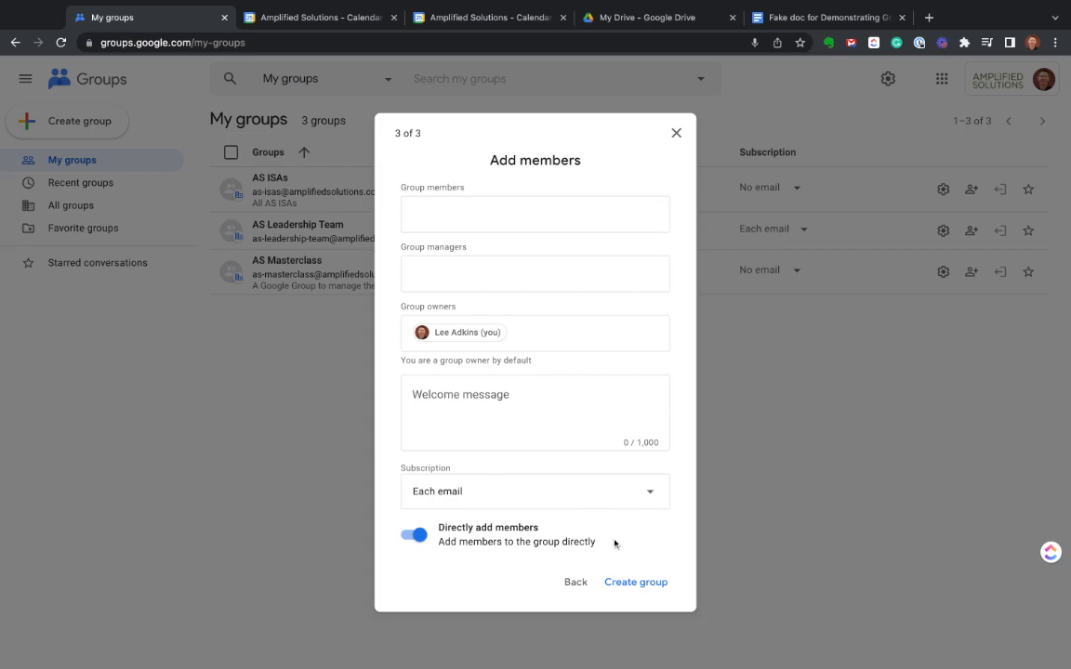
{"action": "mouse_move", "coordinate": [527, 537]}
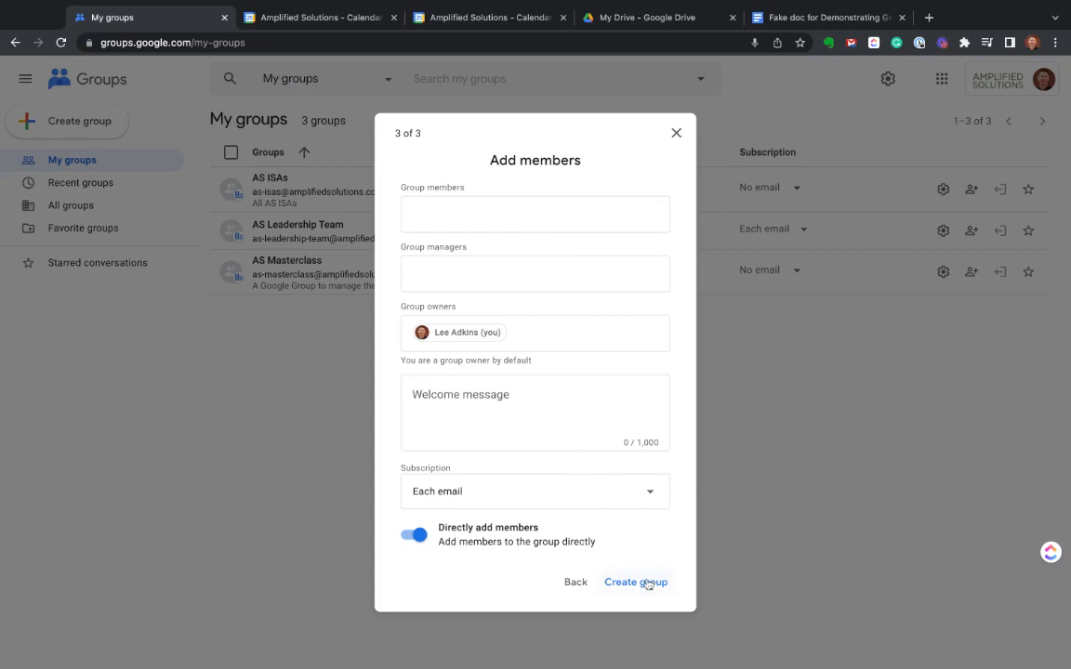
{"action": "left_click", "coordinate": [636, 581]}
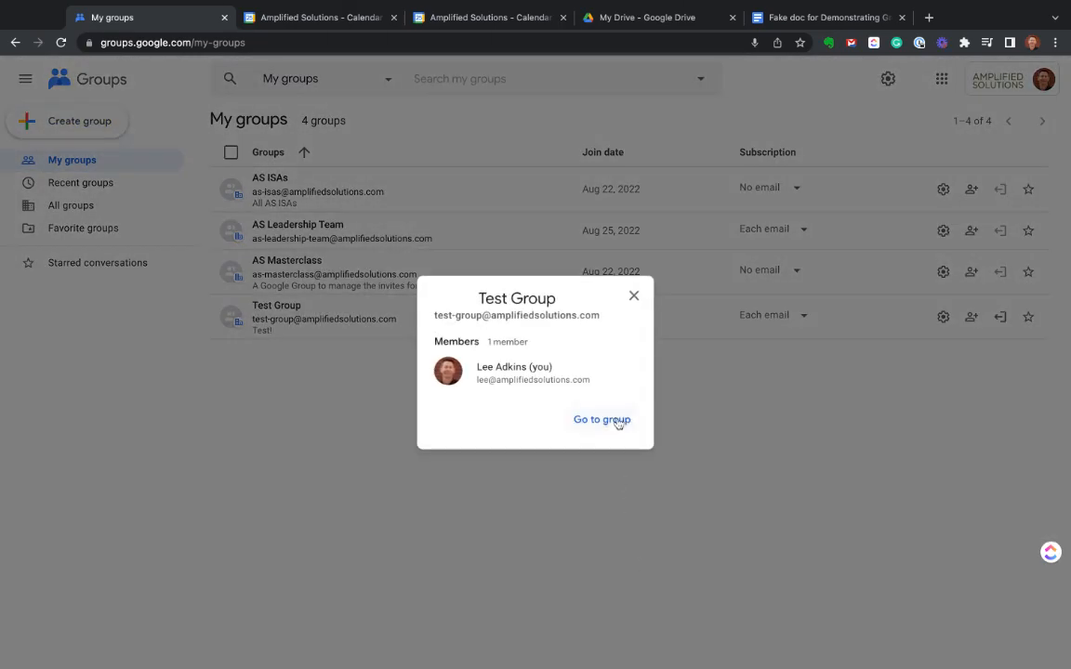
{"action": "left_click", "coordinate": [601, 420]}
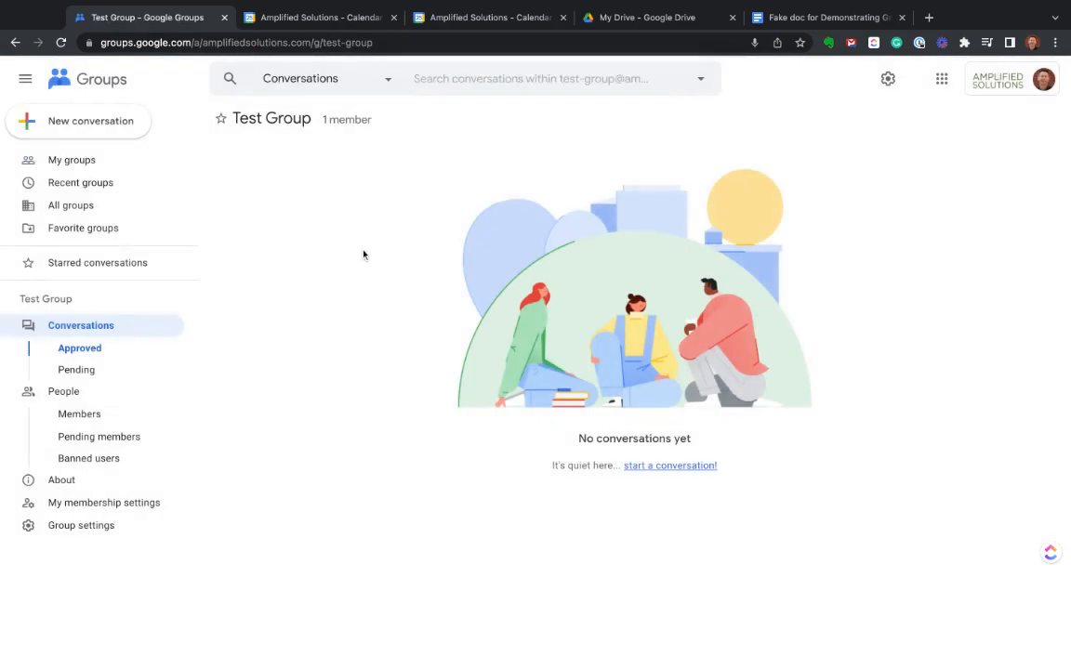
{"action": "mouse_move", "coordinate": [404, 245]}
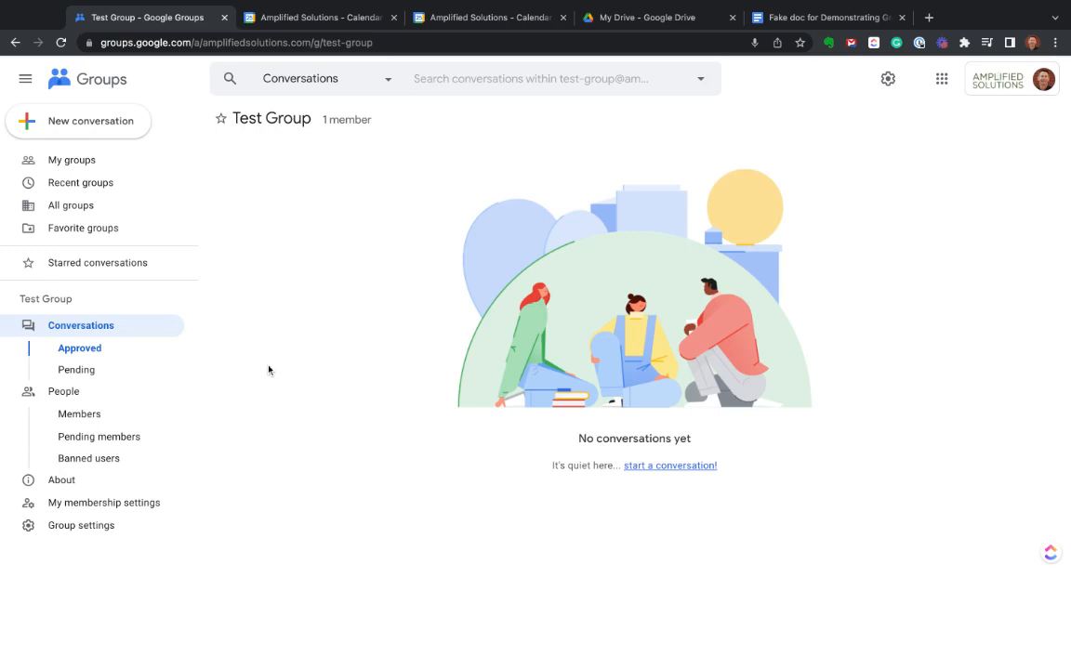
{"action": "left_click", "coordinate": [79, 414]}
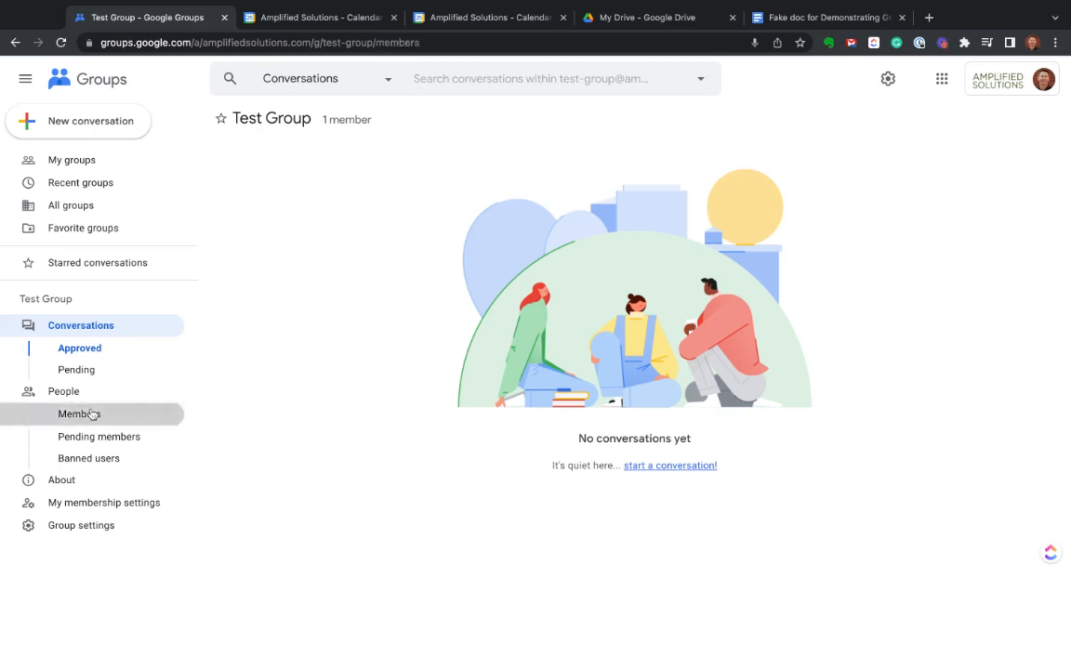
{"action": "left_click", "coordinate": [79, 414]}
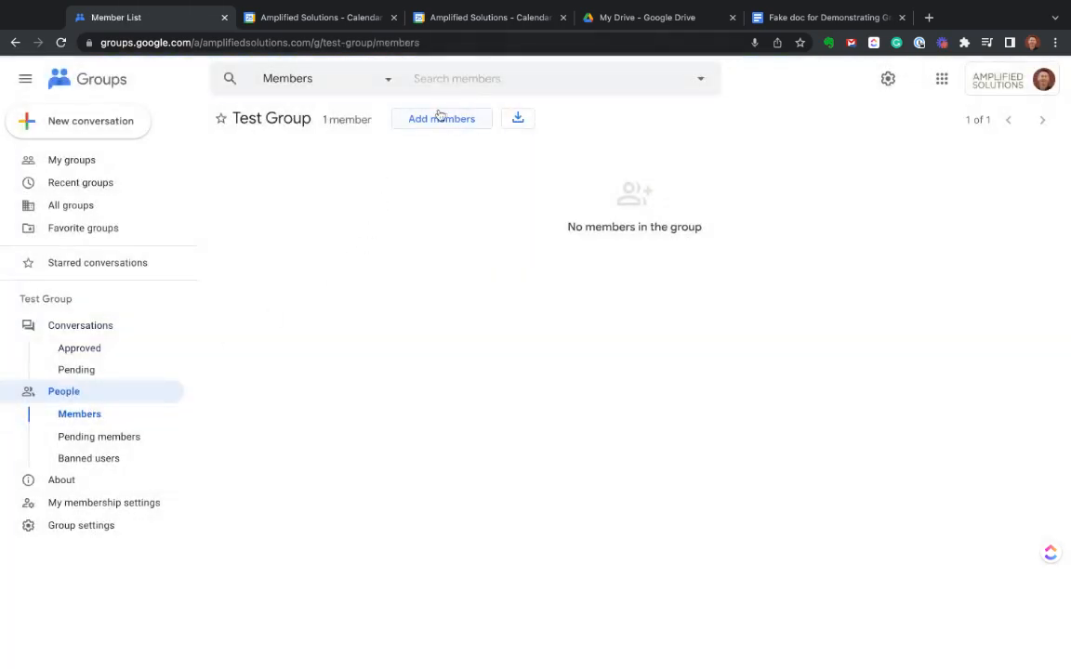
{"action": "mouse_move", "coordinate": [319, 327]}
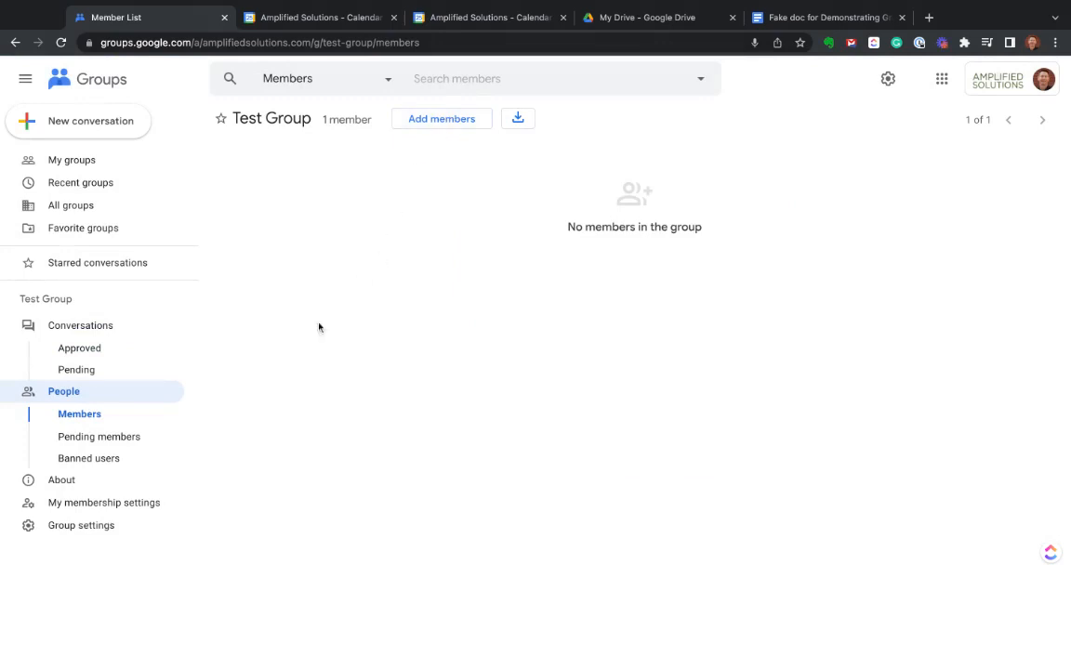
{"action": "mouse_move", "coordinate": [99, 437]}
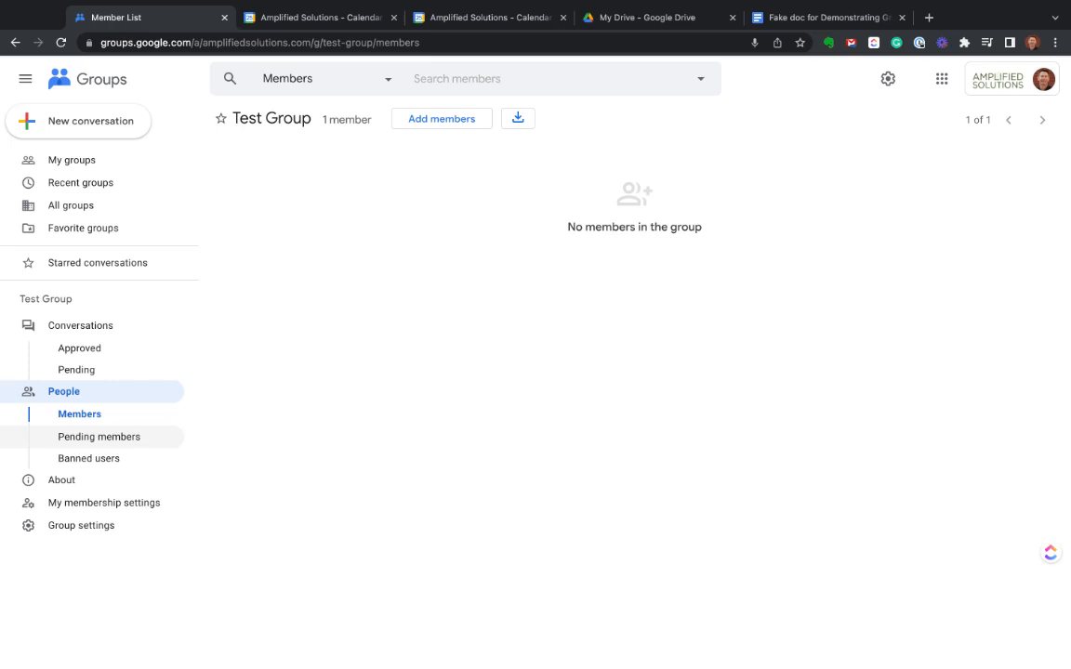
{"action": "mouse_move", "coordinate": [89, 503]}
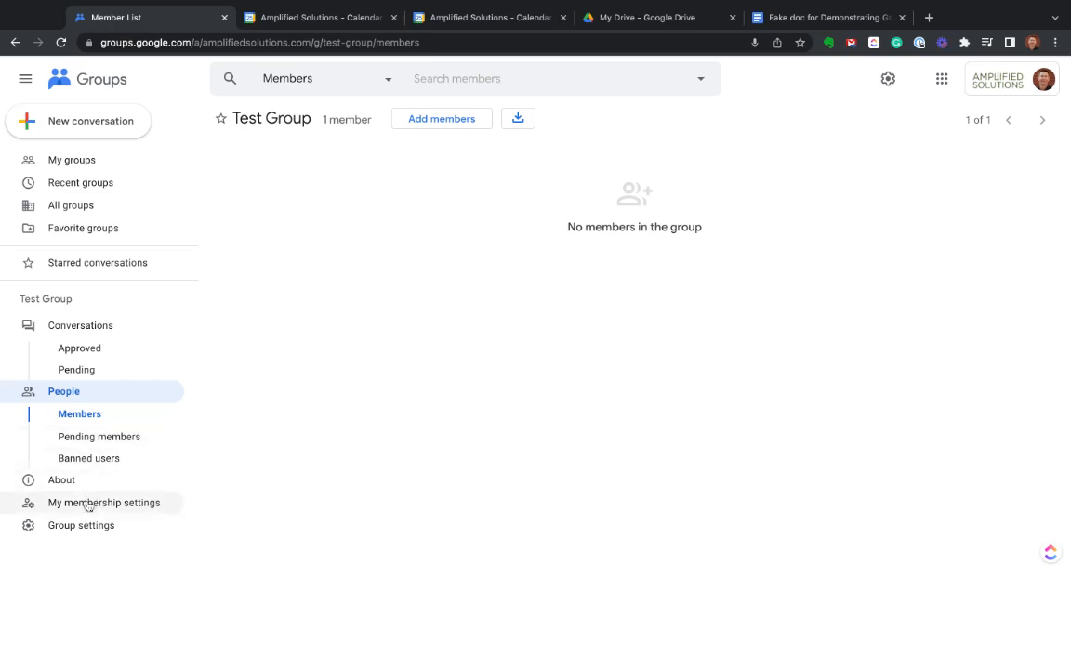
{"action": "mouse_move", "coordinate": [81, 525]}
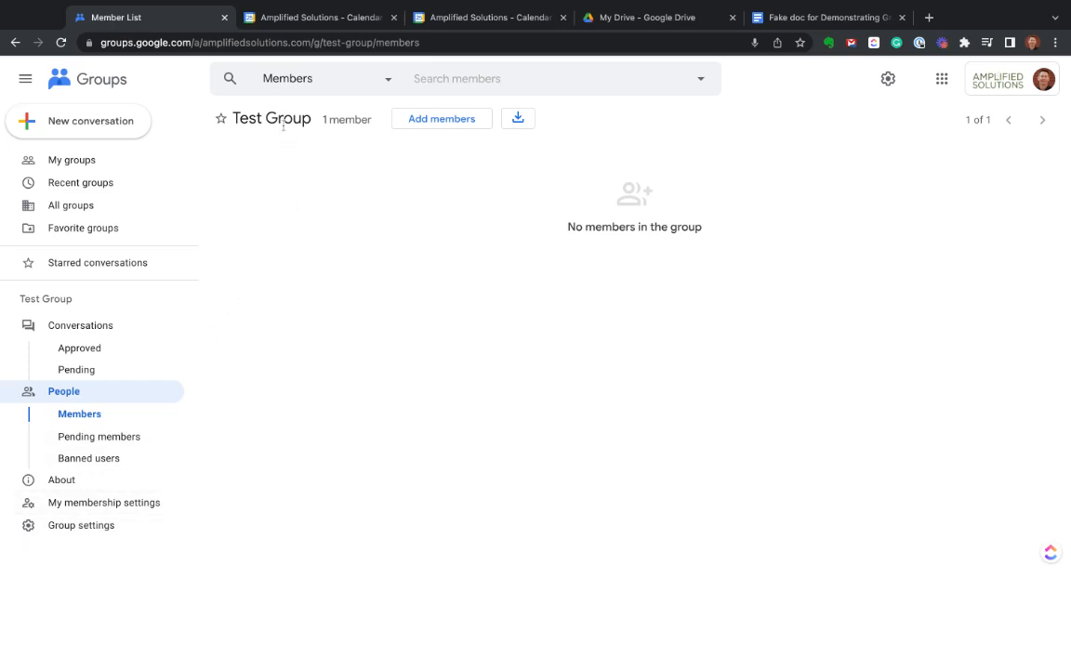
{"action": "mouse_move", "coordinate": [89, 458]}
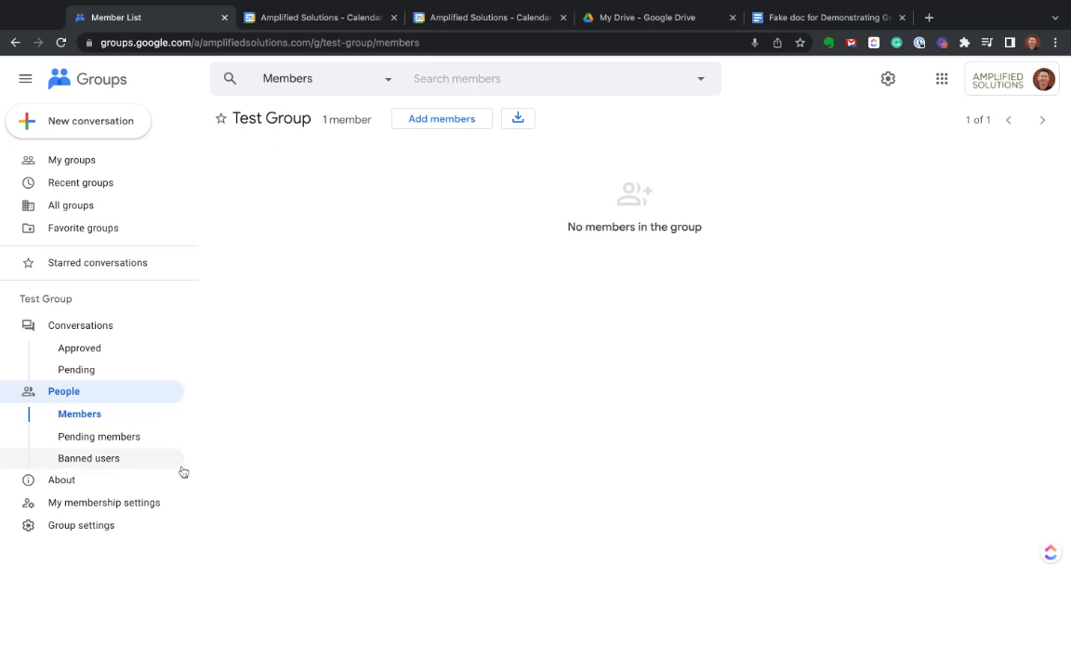
{"action": "mouse_move", "coordinate": [271, 147]}
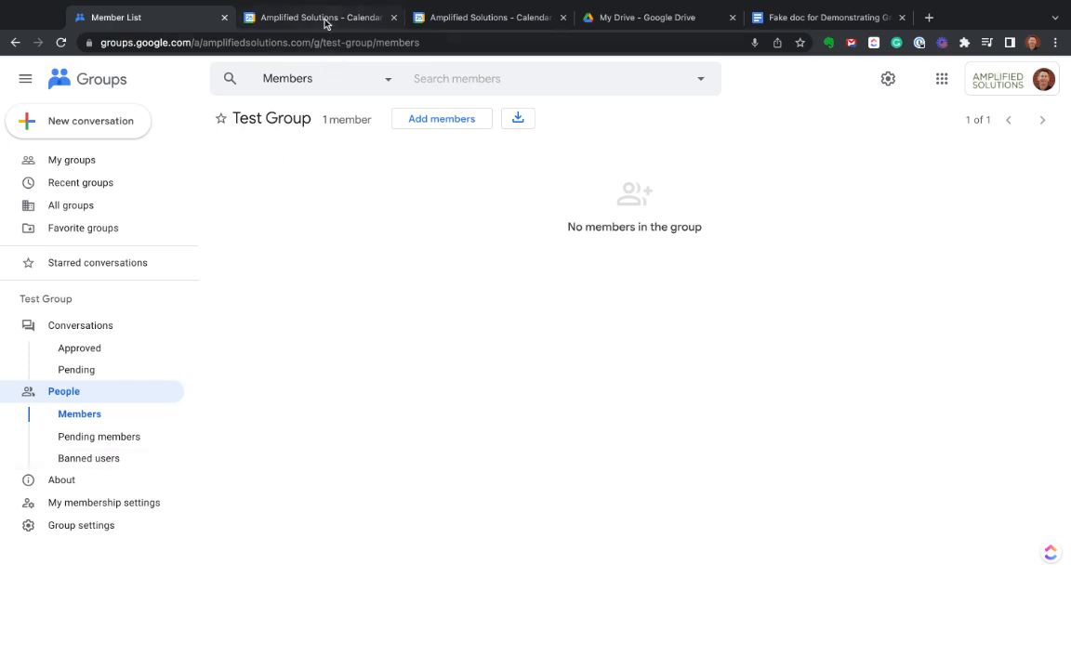
Switch to the Amplified Solutions team calendar's settings tab
{"action": "left_click", "coordinate": [316, 17]}
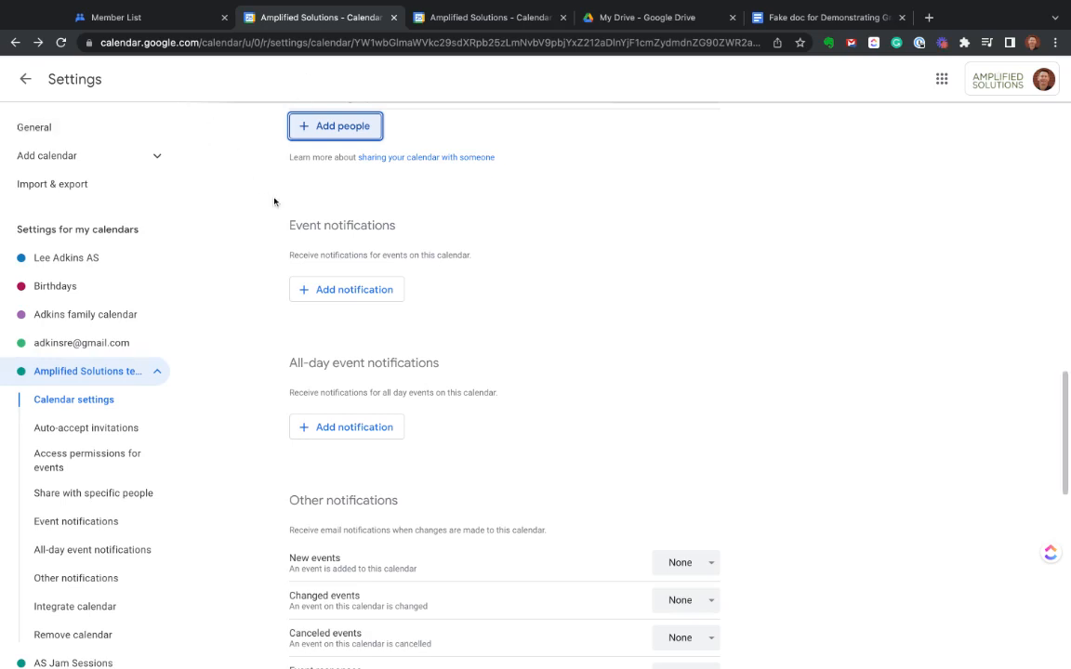
{"action": "mouse_move", "coordinate": [616, 270]}
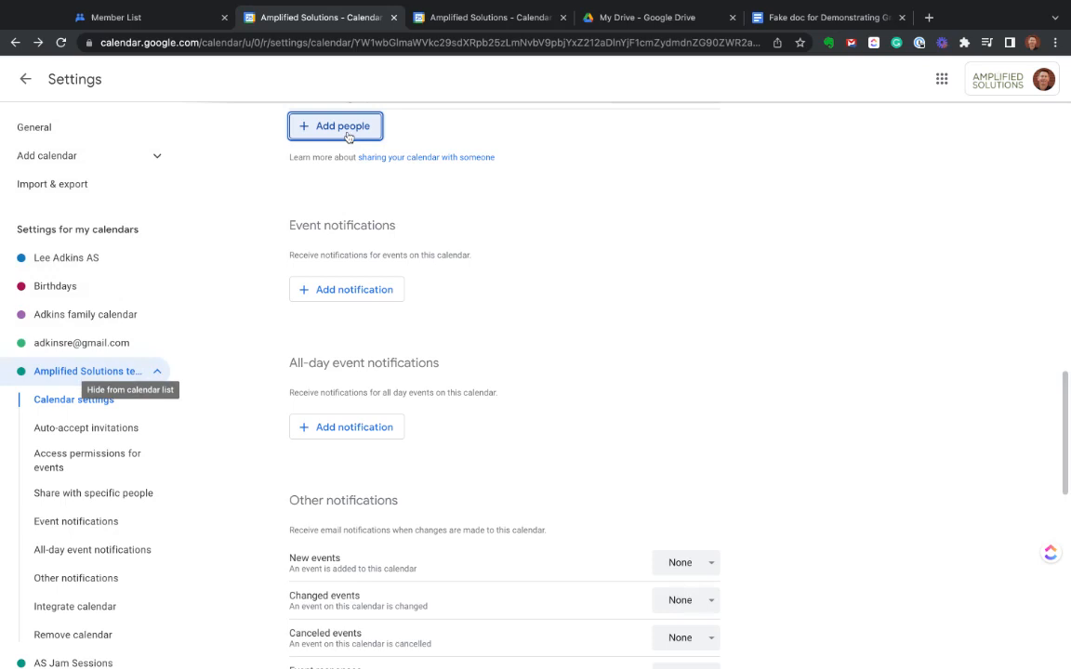
Begin sharing the team calendar with specific people, searching for 'test g'
{"action": "left_click", "coordinate": [334, 125]}
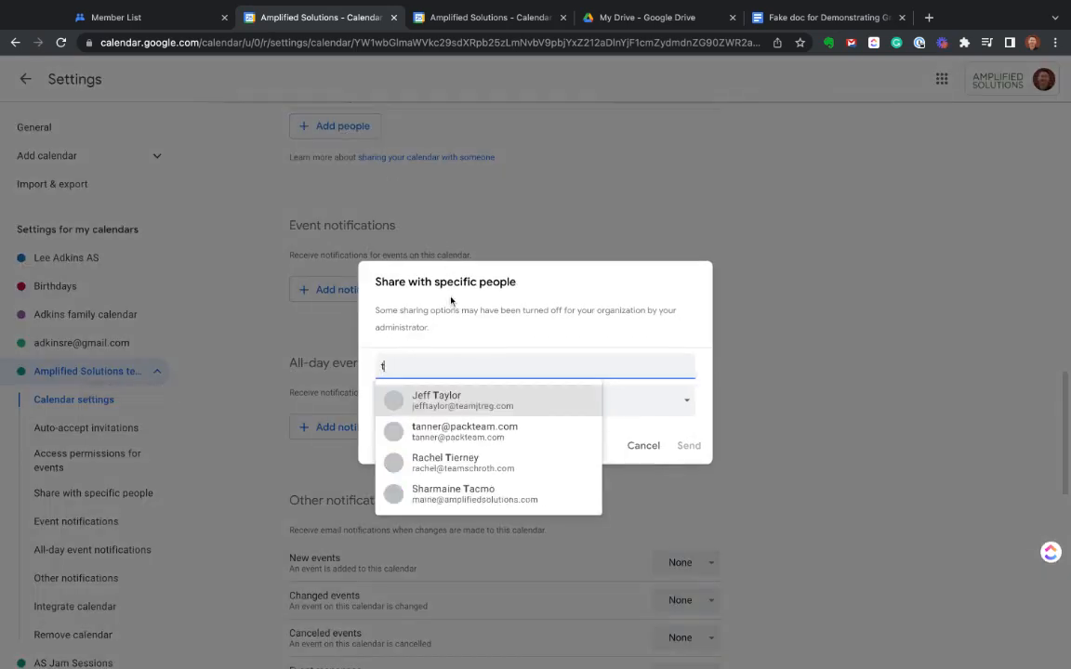
{"action": "type", "text": "test g"}
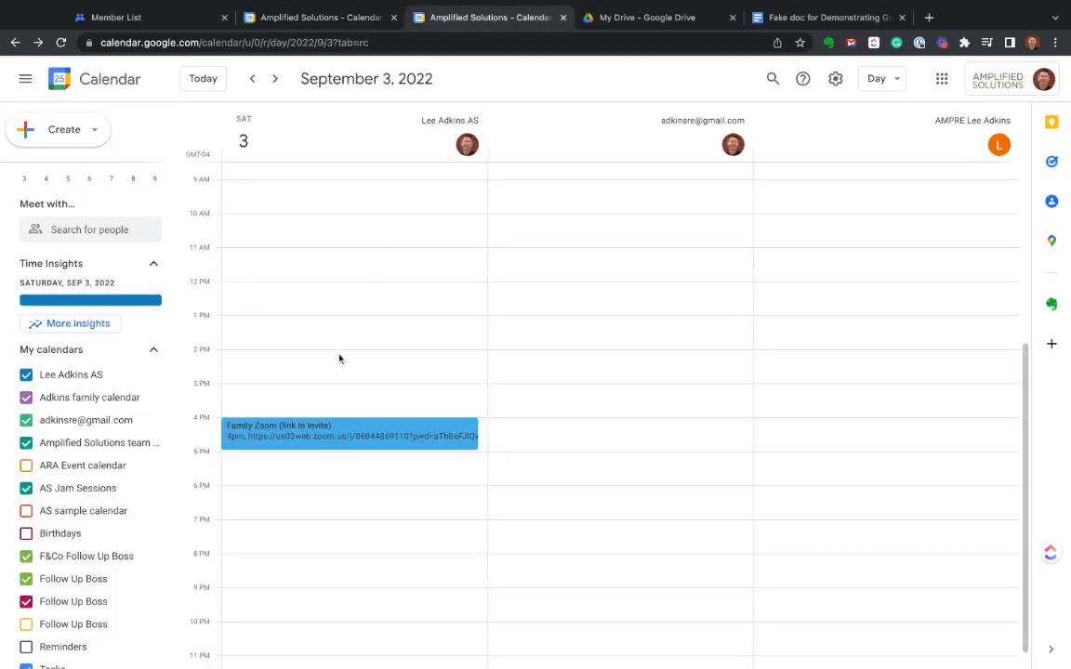
Draft a 2 PM 'Team Meeting' with 'test group' as guest, then switch to the Fake doc
{"action": "left_click", "coordinate": [349, 357]}
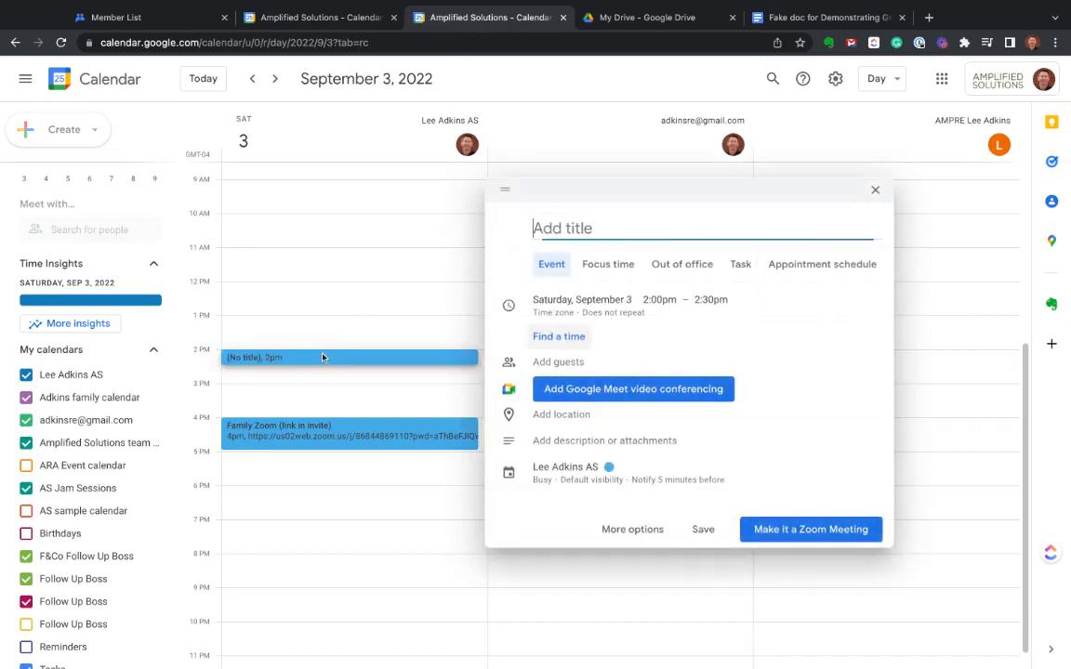
{"action": "type", "text": "Team Meeting"}
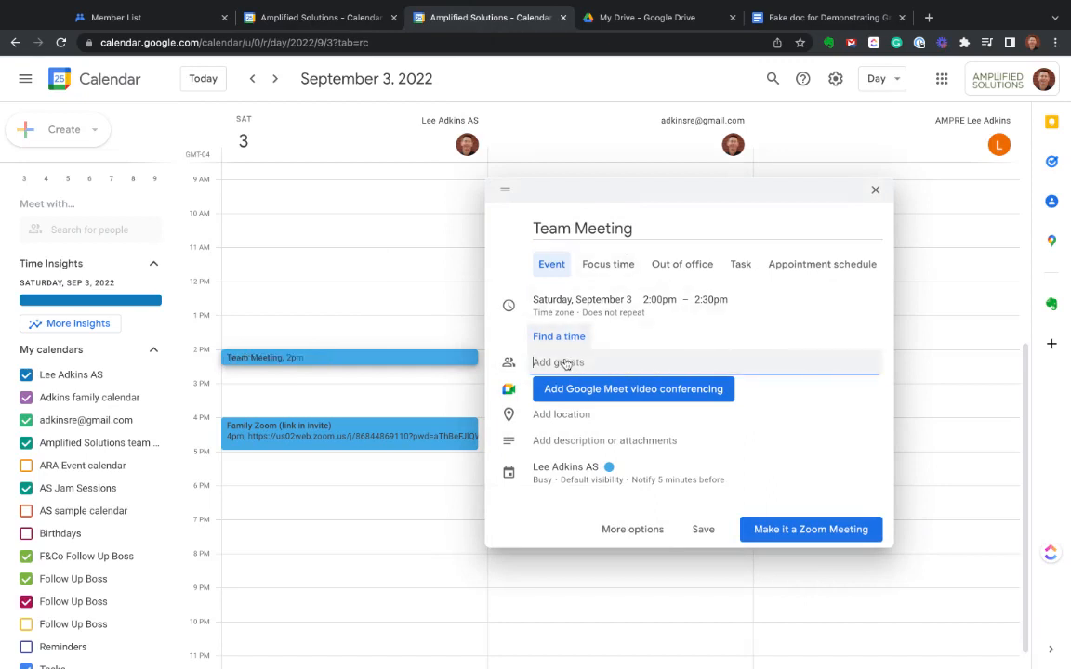
{"action": "type", "text": "test group"}
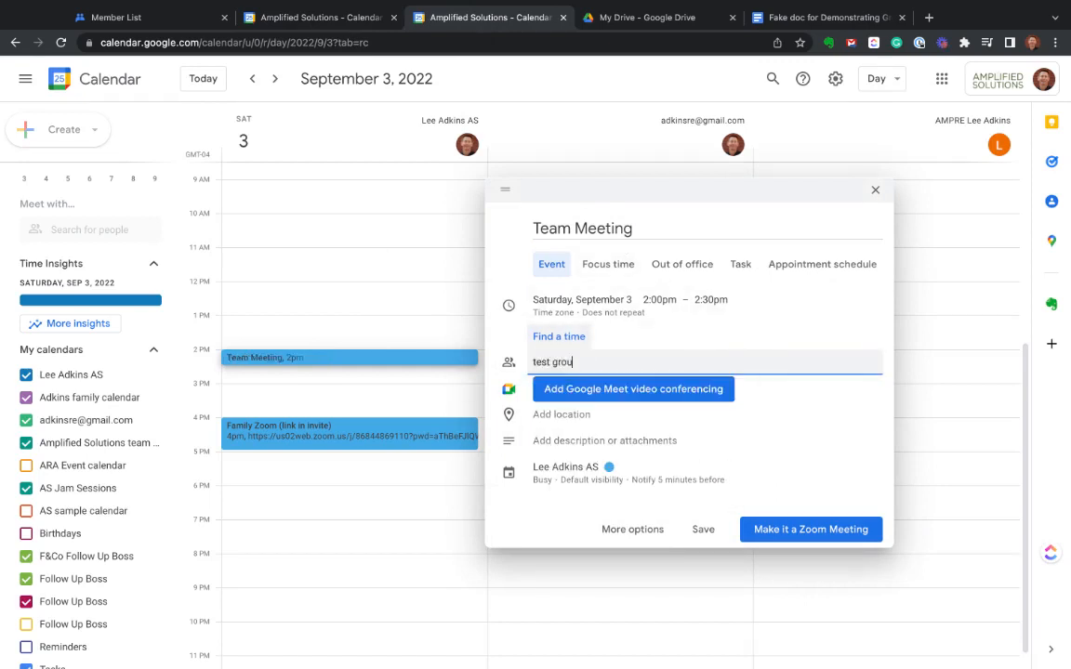
{"action": "type", "text": "p"}
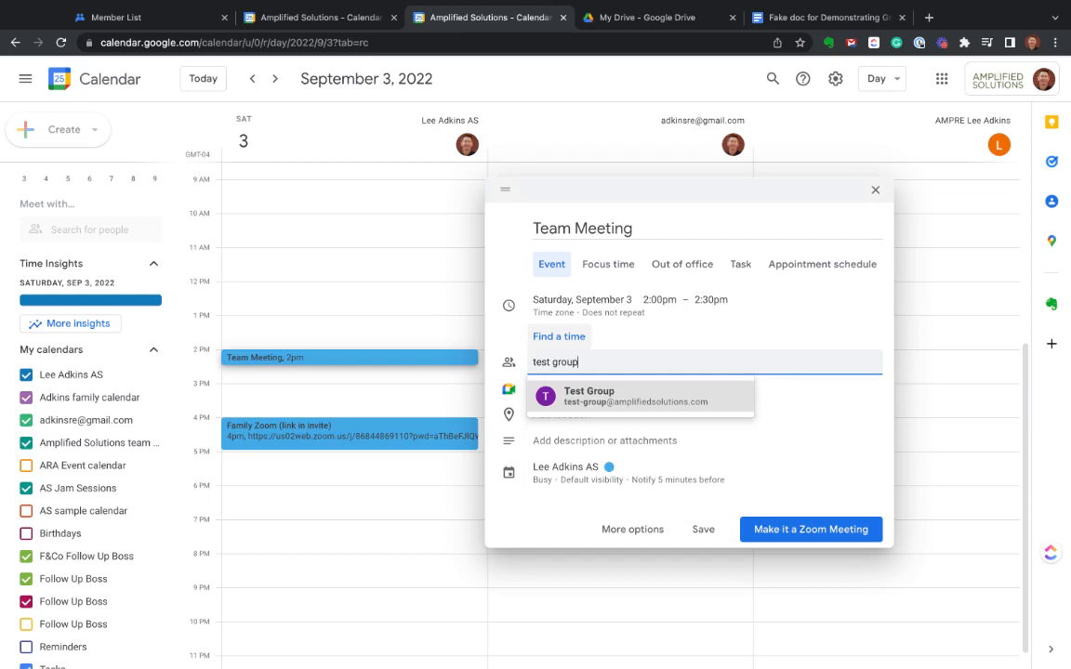
{"action": "mouse_move", "coordinate": [606, 401]}
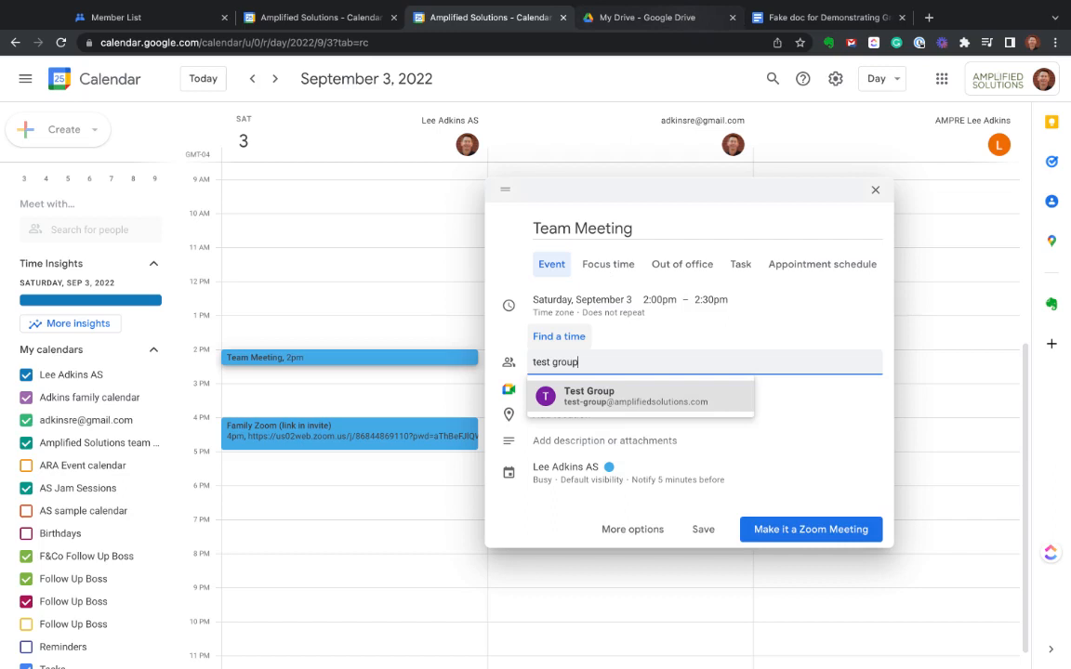
{"action": "left_click", "coordinate": [825, 17]}
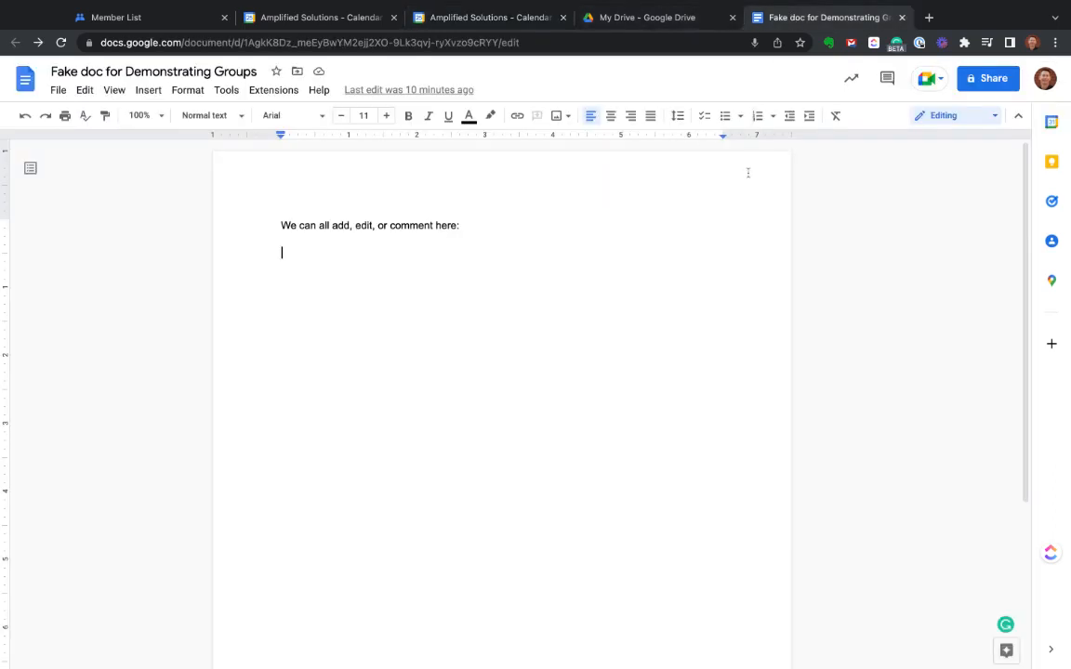
Share the Fake doc for Demonstrating Groups by searching for and selecting Test Group
{"action": "left_click", "coordinate": [987, 78]}
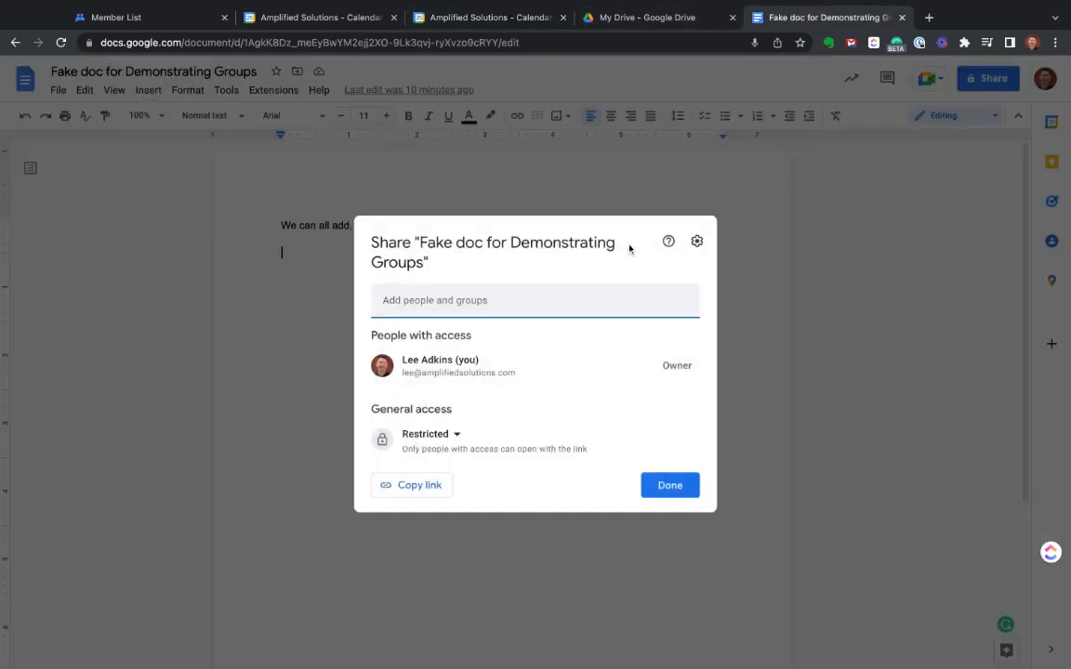
{"action": "type", "text": "Kasey test"}
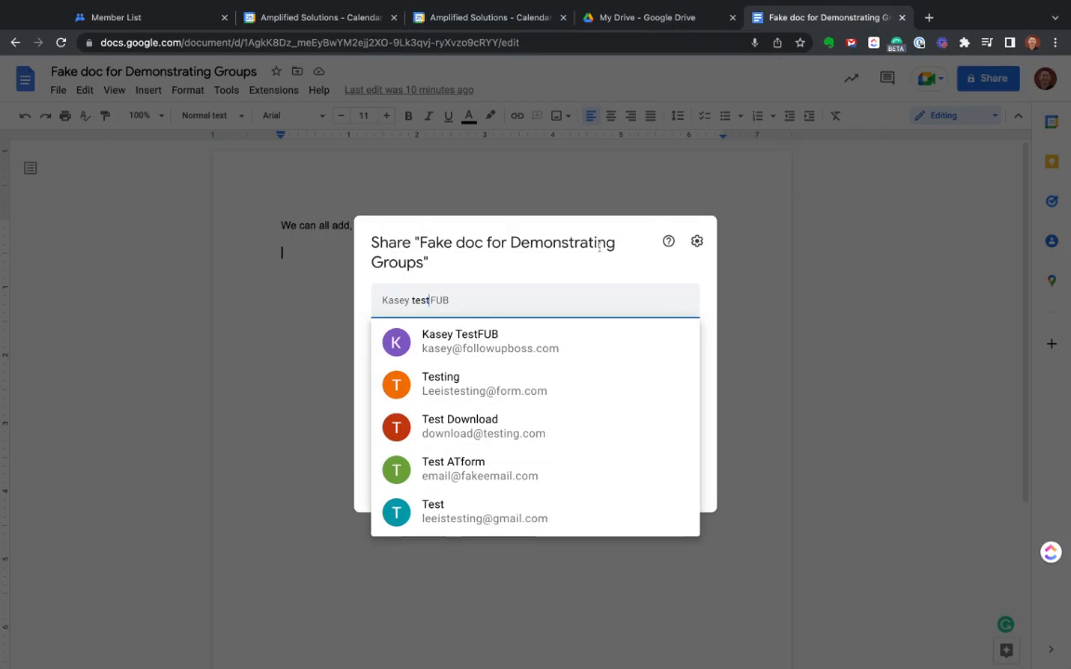
{"action": "type", "text": "test group"}
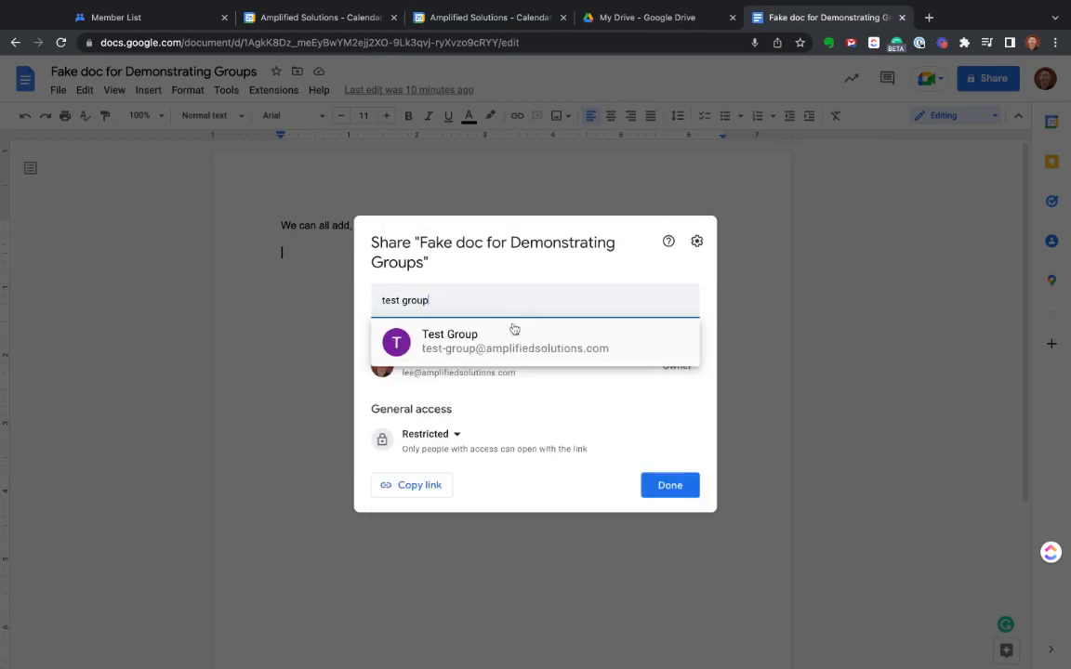
{"action": "left_click", "coordinate": [449, 341]}
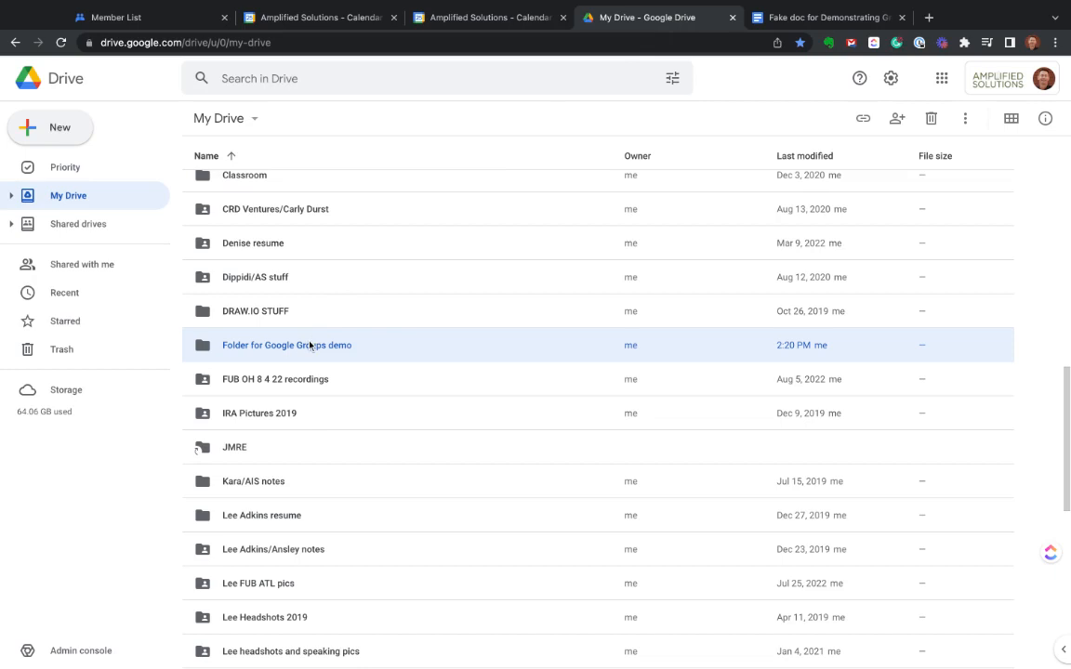
Open 'Folder for Google Groups demo' and add Test Group in its share dialog
{"action": "double_click", "coordinate": [286, 344]}
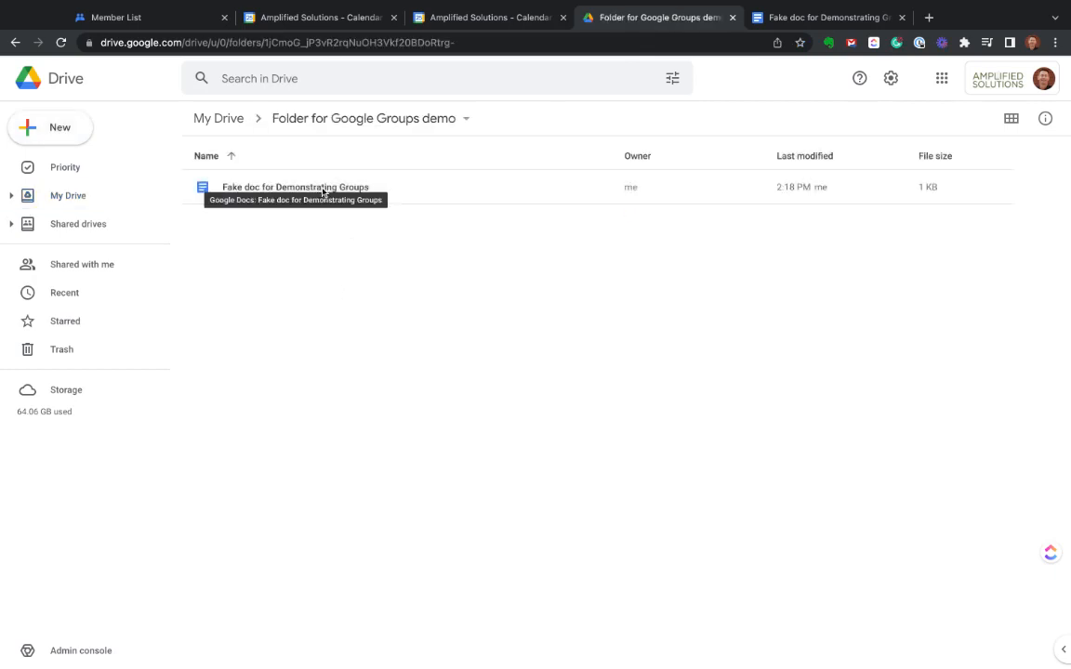
{"action": "left_click", "coordinate": [464, 118]}
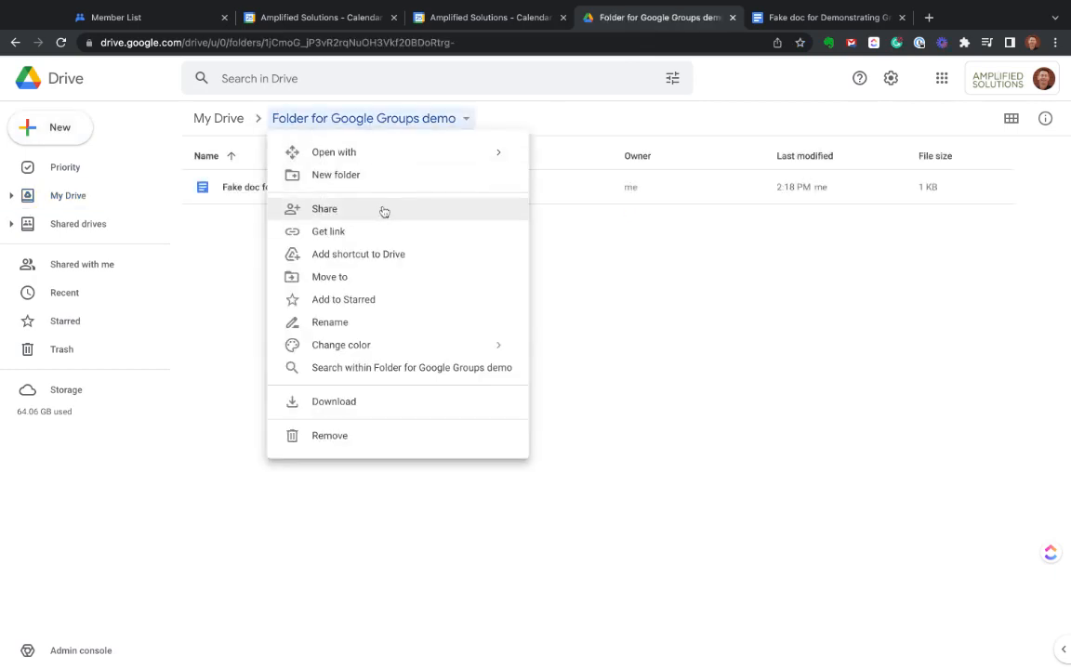
{"action": "left_click", "coordinate": [325, 208]}
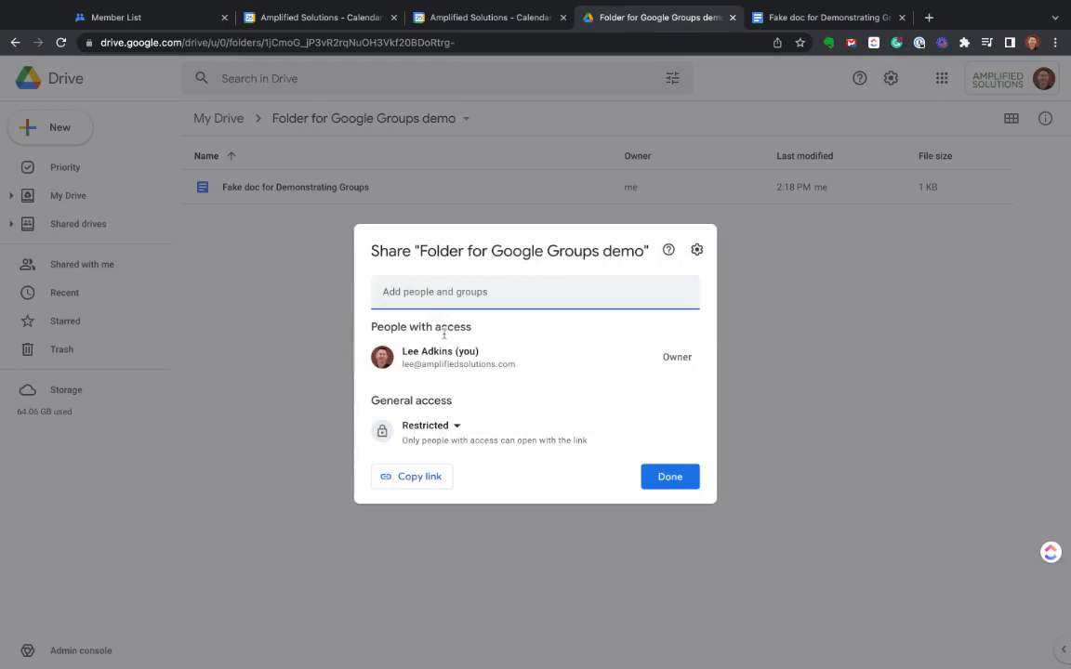
{"action": "type", "text": "test group"}
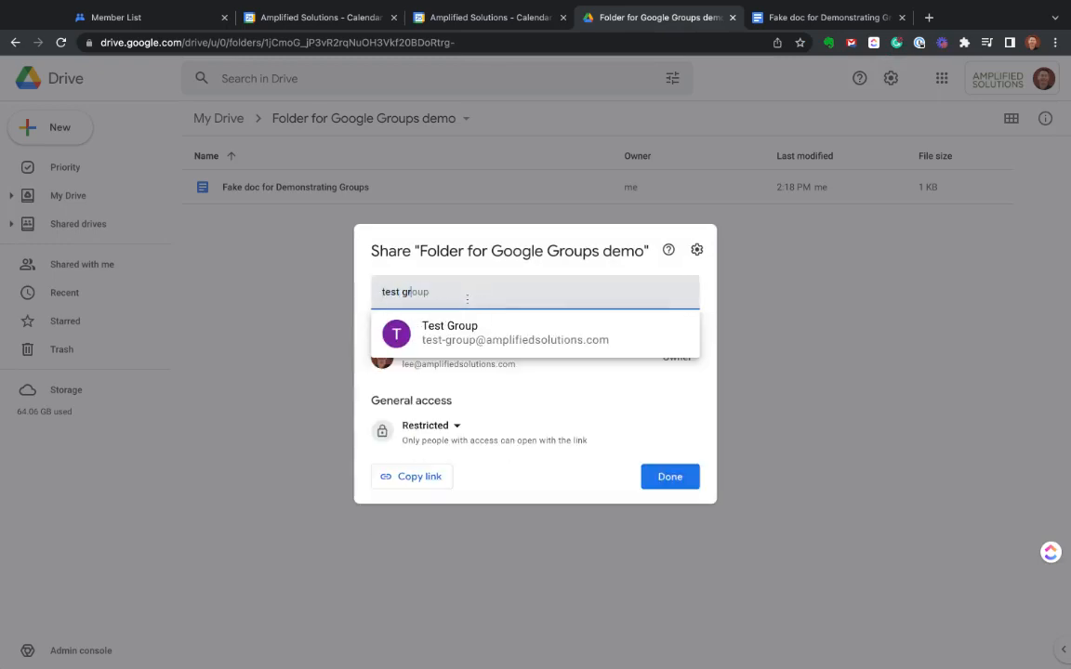
{"action": "left_click", "coordinate": [449, 332]}
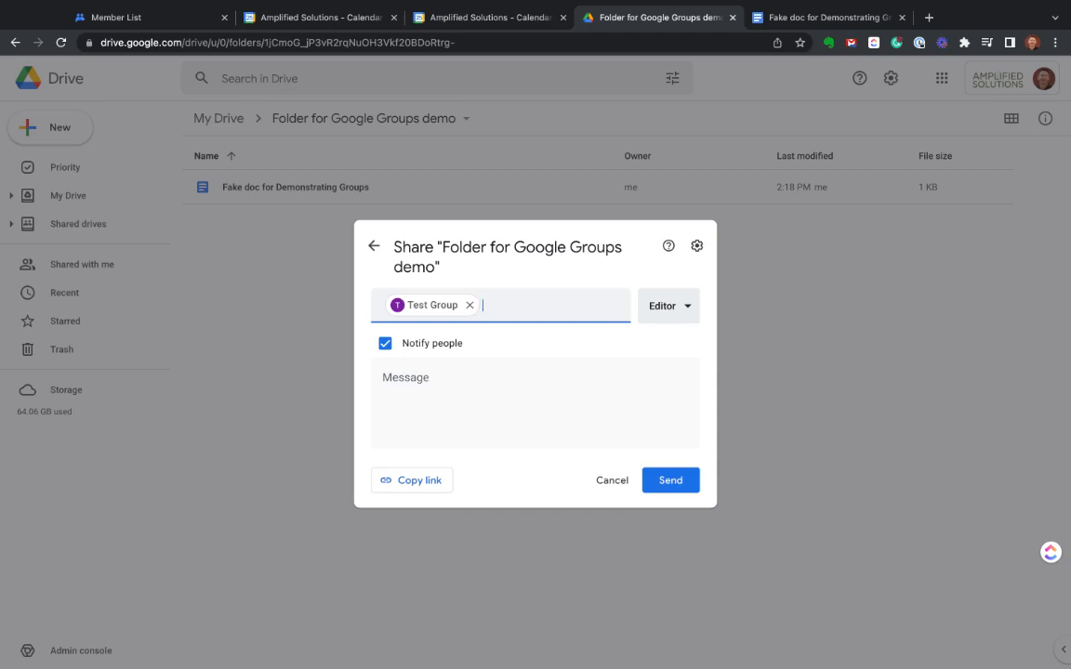
{"action": "mouse_move", "coordinate": [437, 320]}
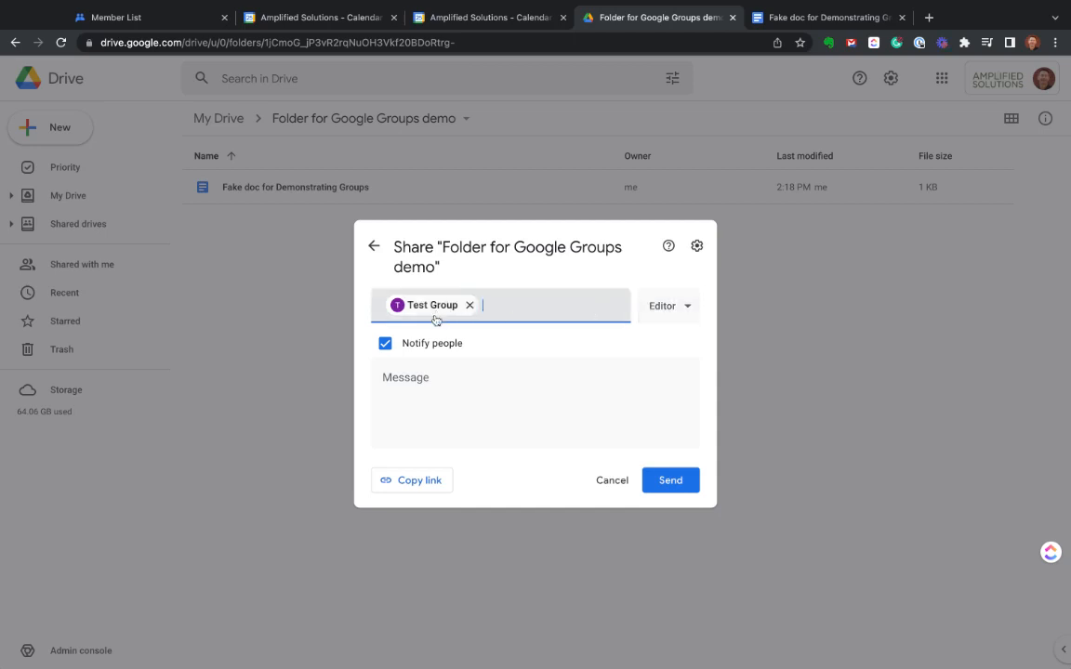
Change Test Group's folder access level from Editor to Viewer
{"action": "left_click", "coordinate": [668, 305]}
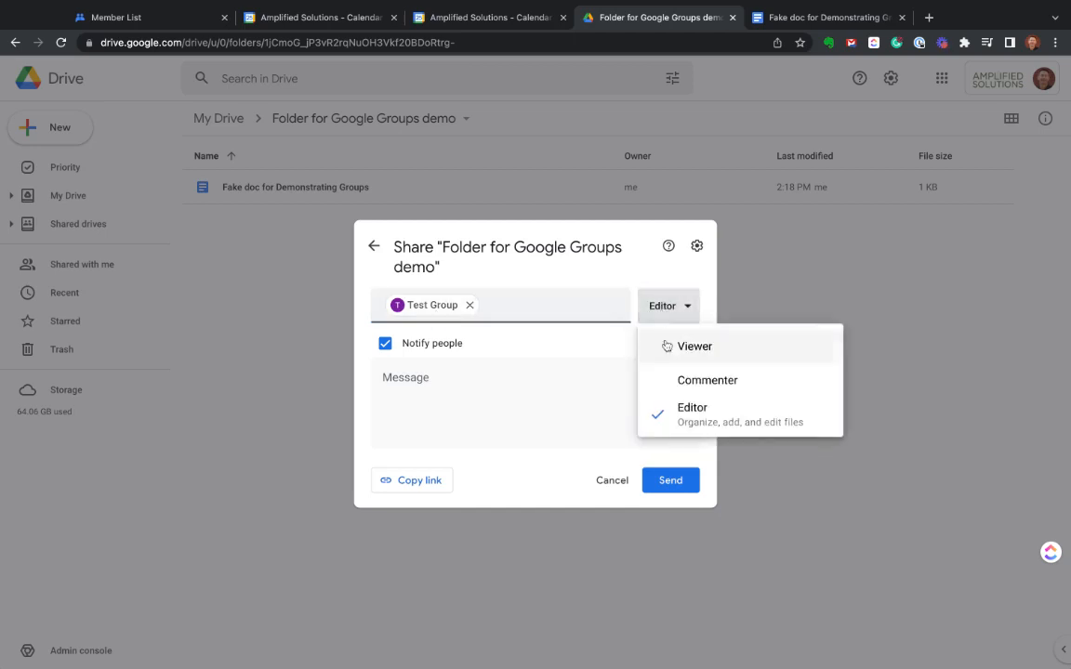
{"action": "left_click", "coordinate": [695, 345]}
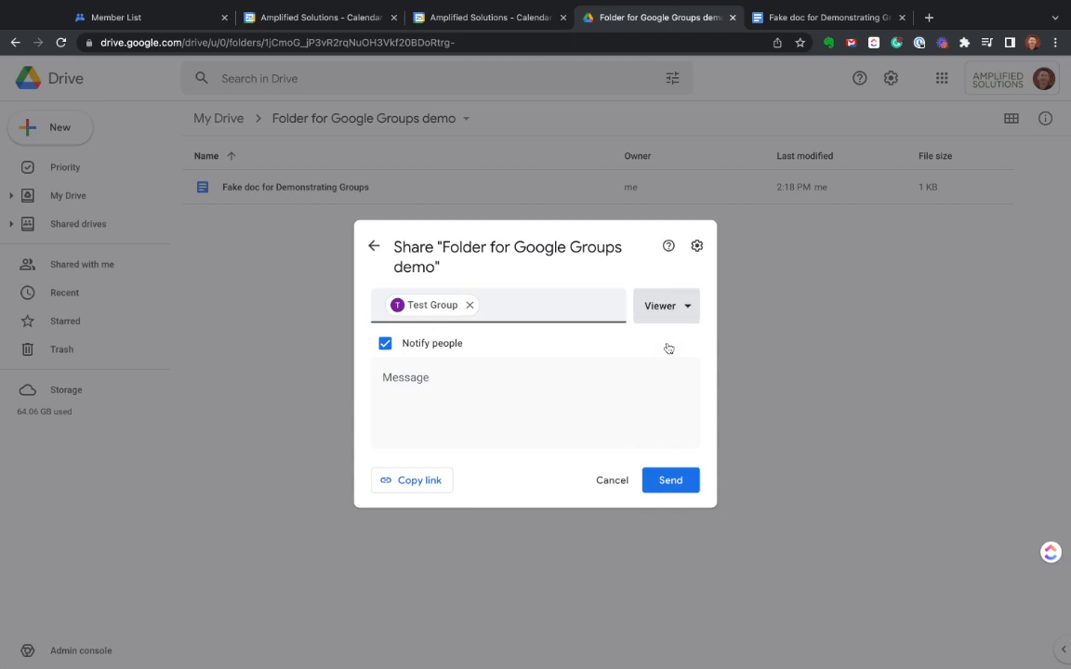
{"action": "left_click", "coordinate": [666, 306]}
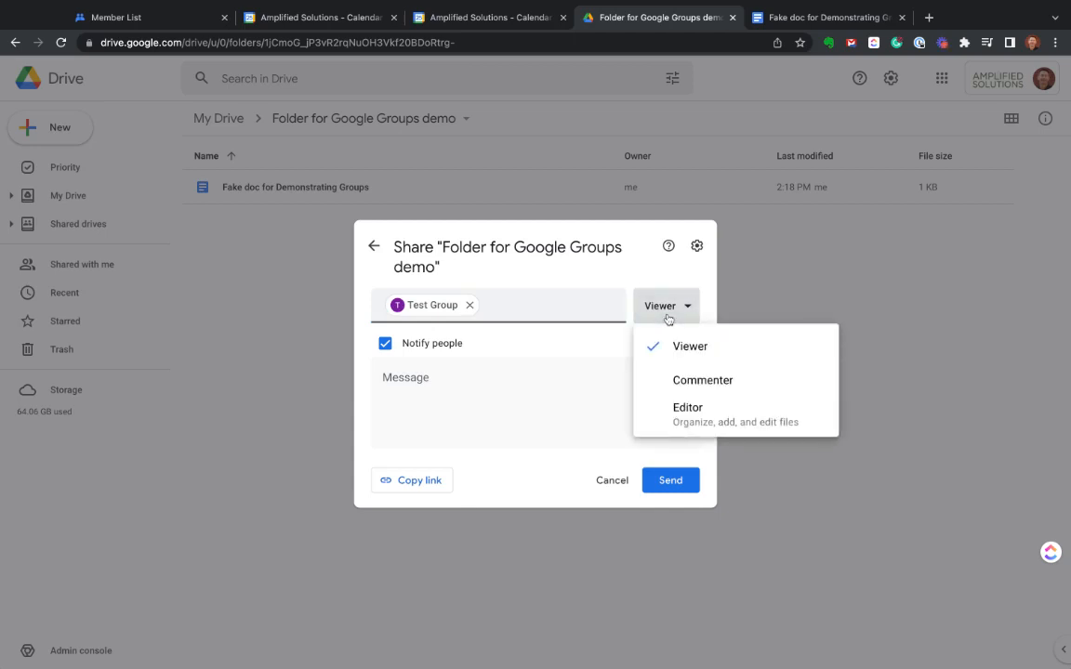
{"action": "left_click", "coordinate": [689, 346]}
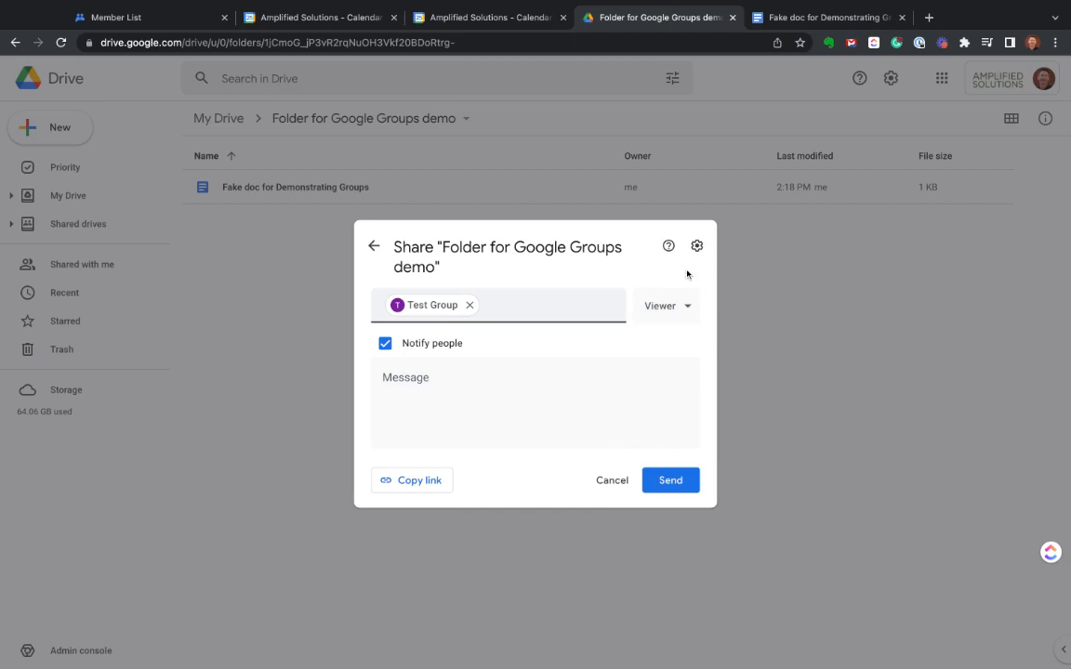